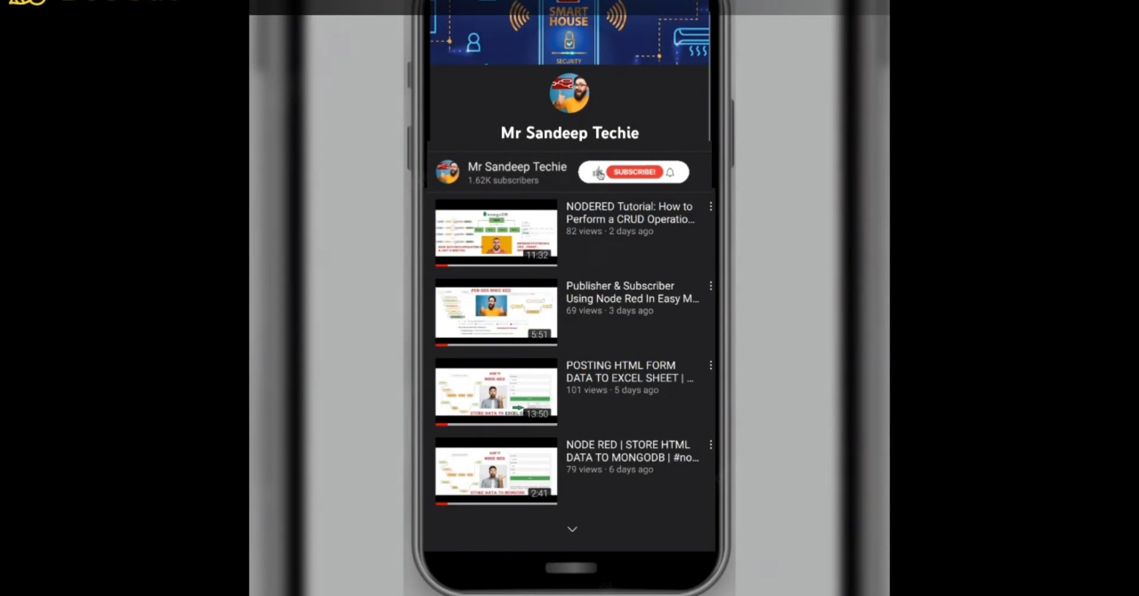
Add an inject node and set its payload to the number 1.
{"action": "left_click", "coordinate": [631, 172]}
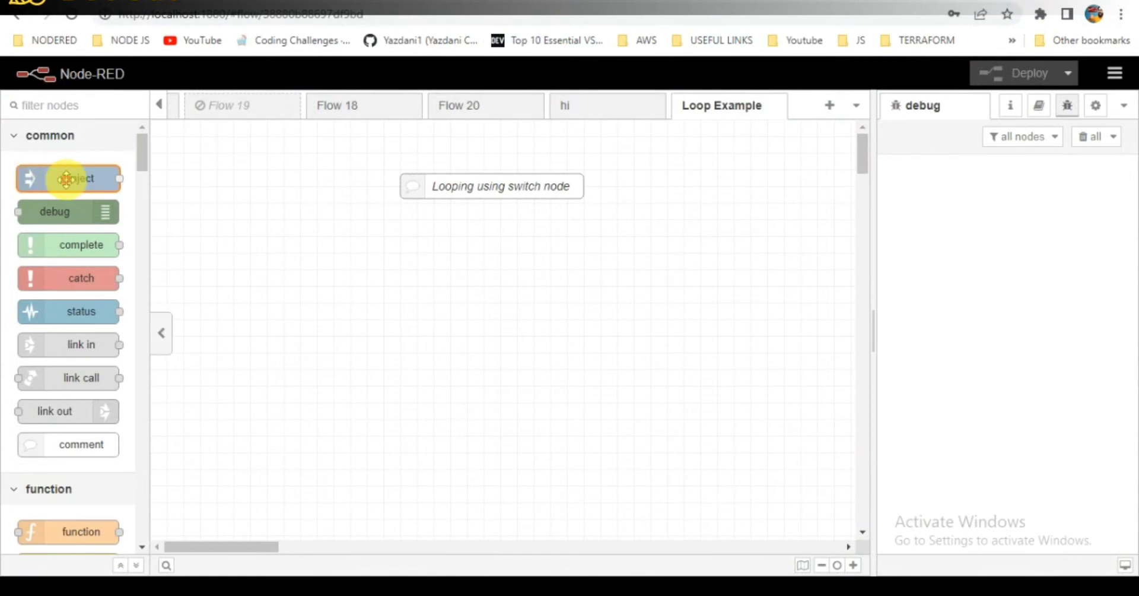
{"action": "left_click_drag", "start_coordinate": [69, 179], "coordinate": [283, 270]}
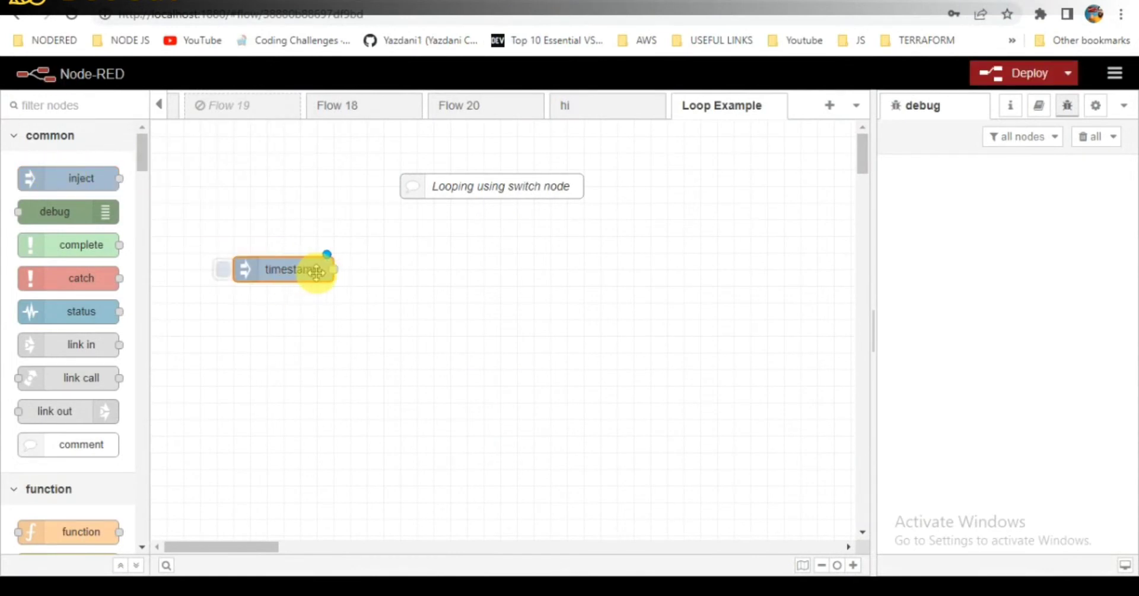
{"action": "double_click", "coordinate": [284, 270]}
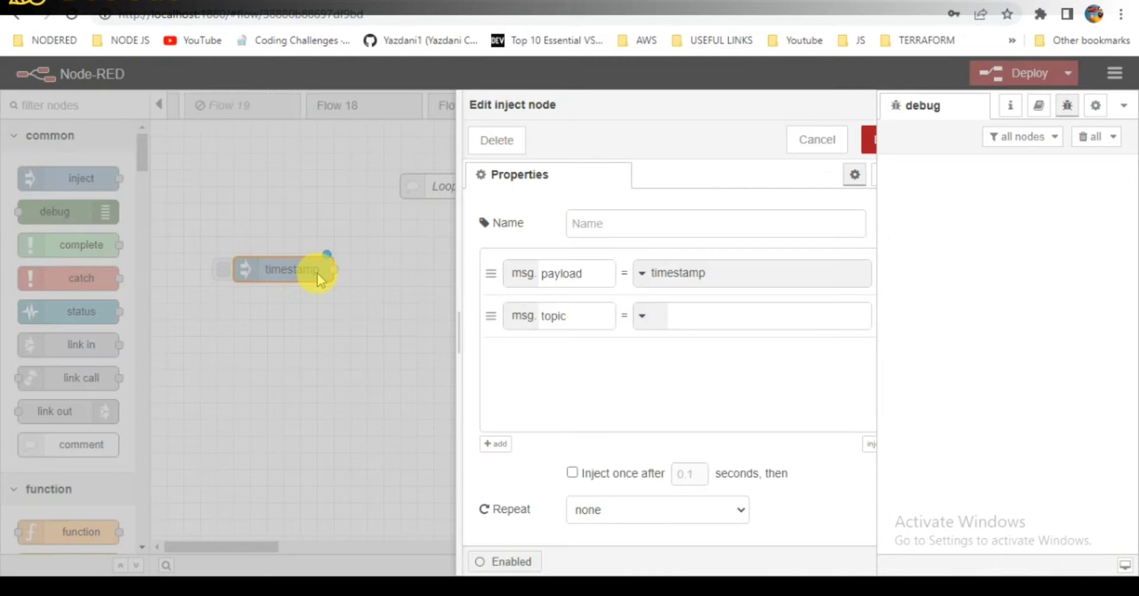
{"action": "left_click", "coordinate": [642, 273]}
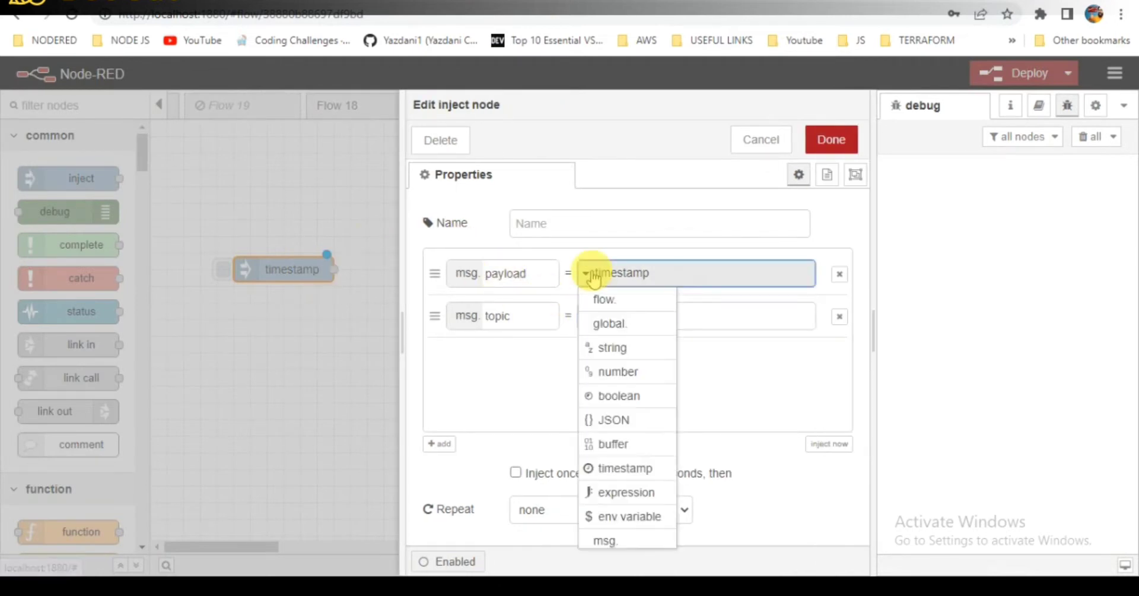
{"action": "left_click", "coordinate": [617, 372]}
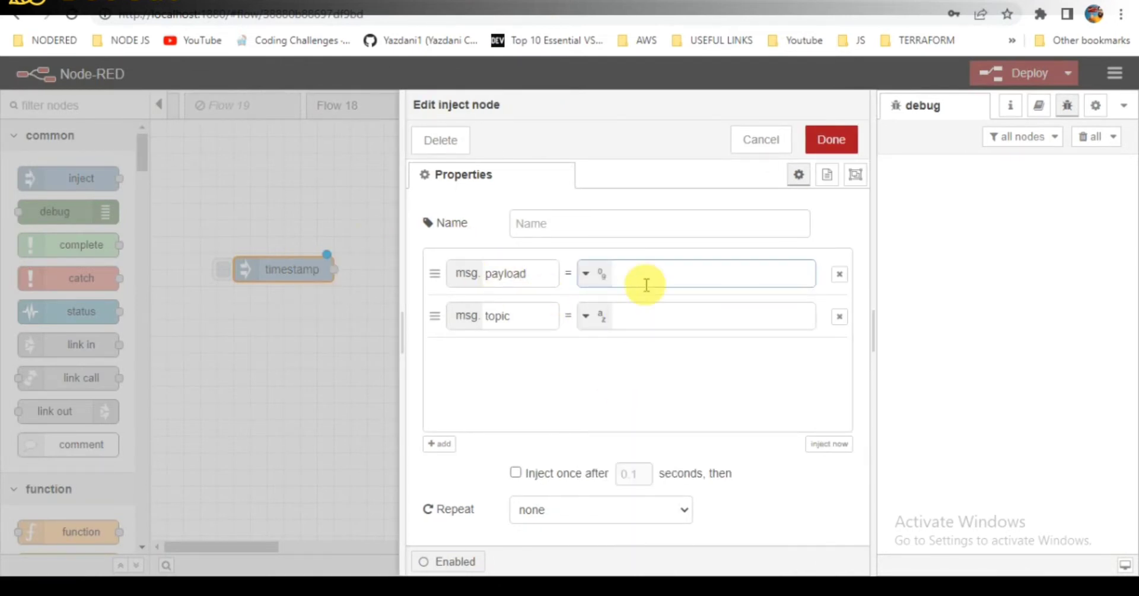
{"action": "type", "text": "1"}
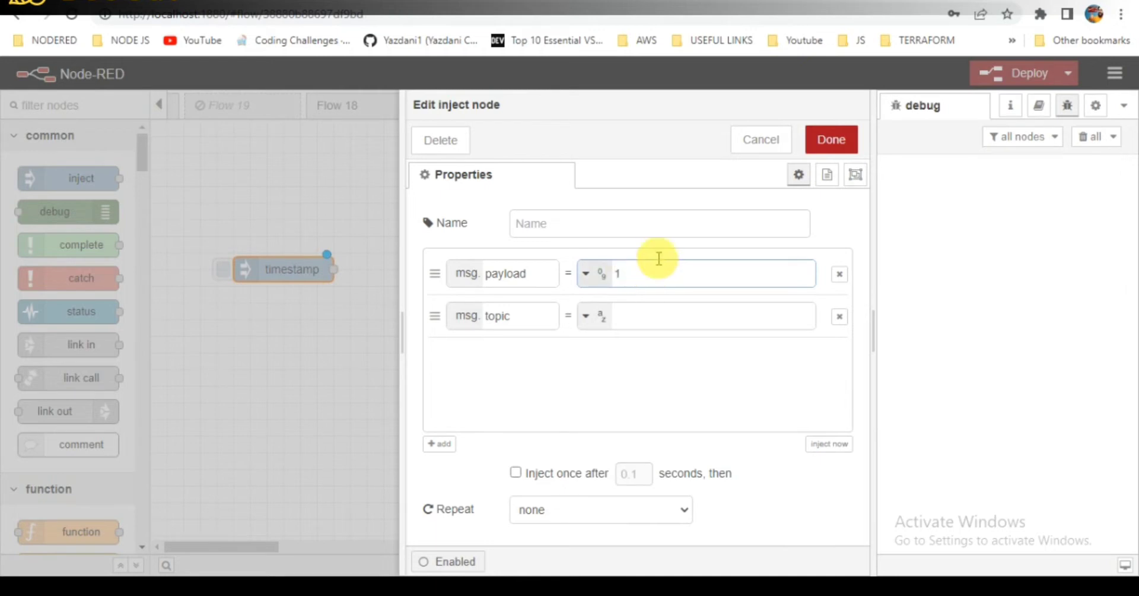
Name the inject node 'input' and save its settings.
{"action": "left_click", "coordinate": [658, 223]}
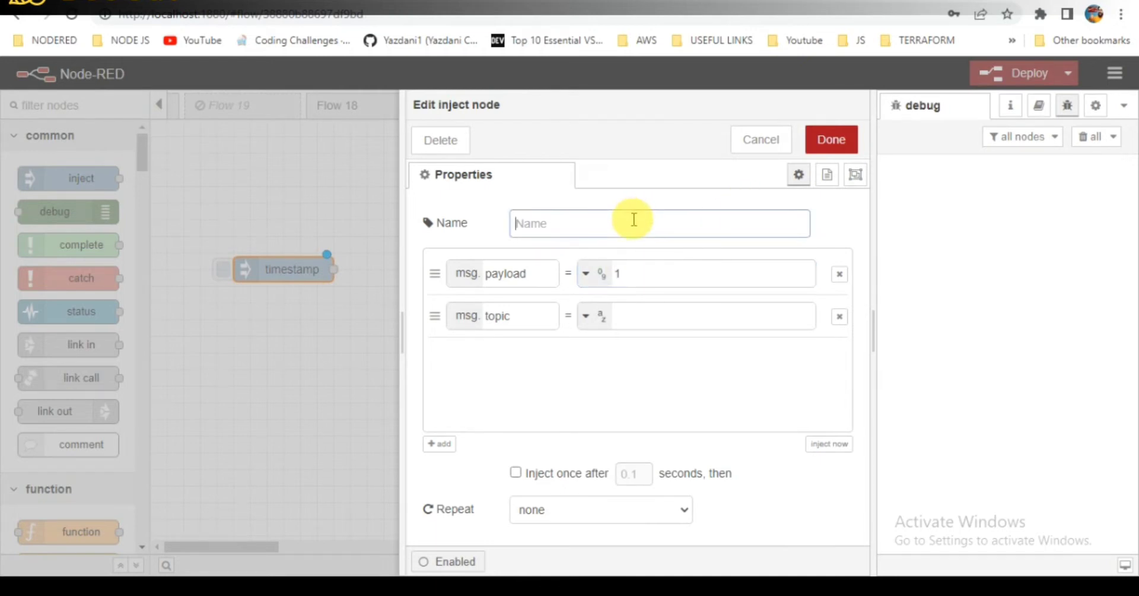
{"action": "type", "text": "input"}
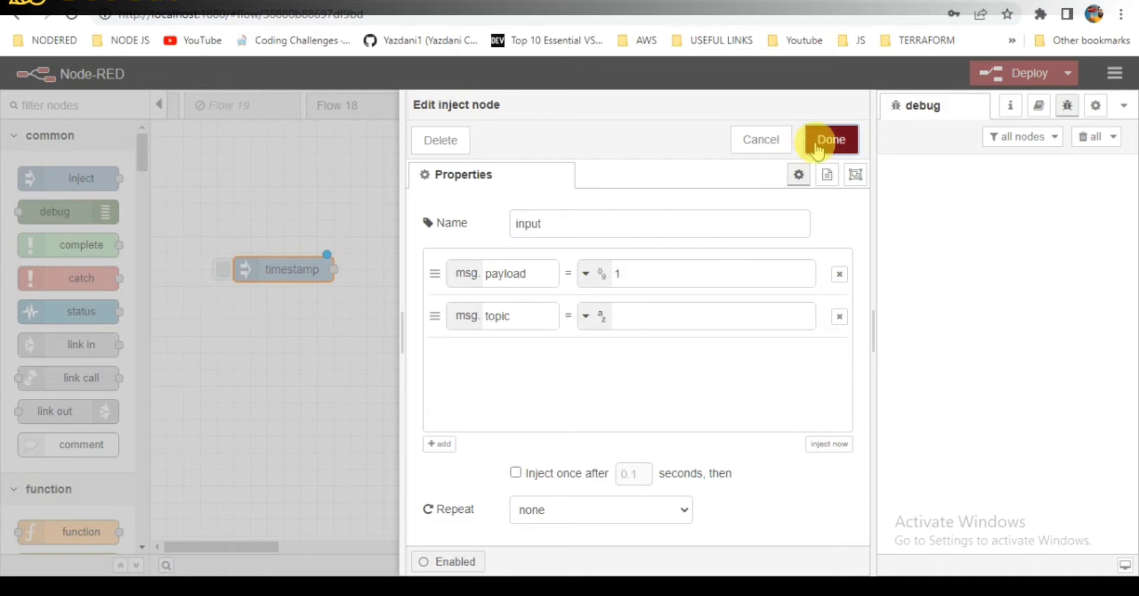
{"action": "left_click", "coordinate": [831, 140]}
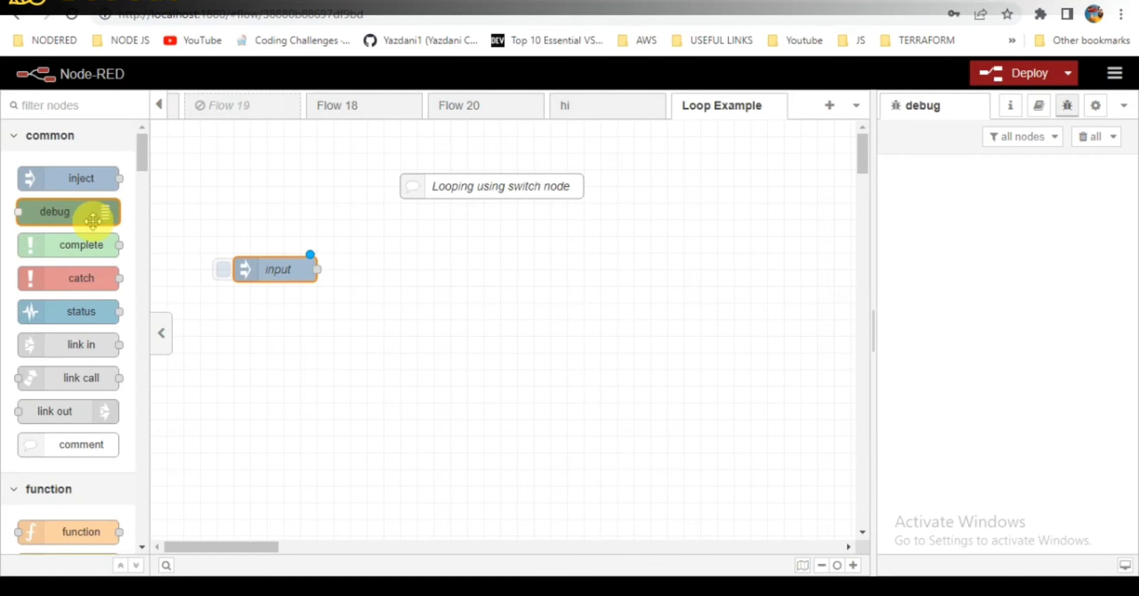
Add a switch node below input and name it 'Looping condition'.
{"action": "type", "text": "s"}
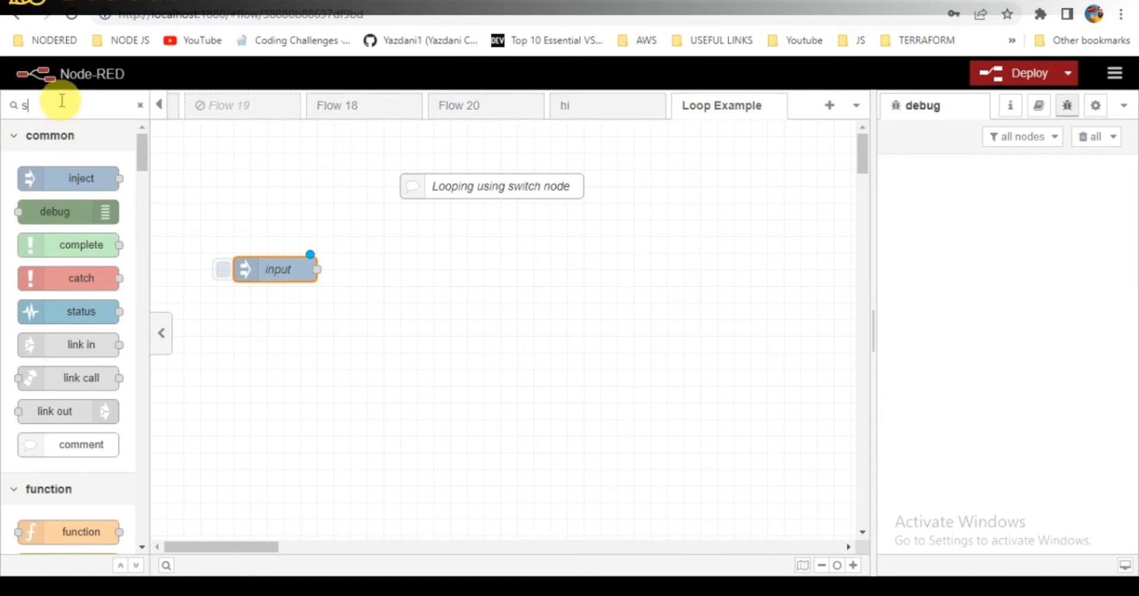
{"action": "type", "text": "wi"}
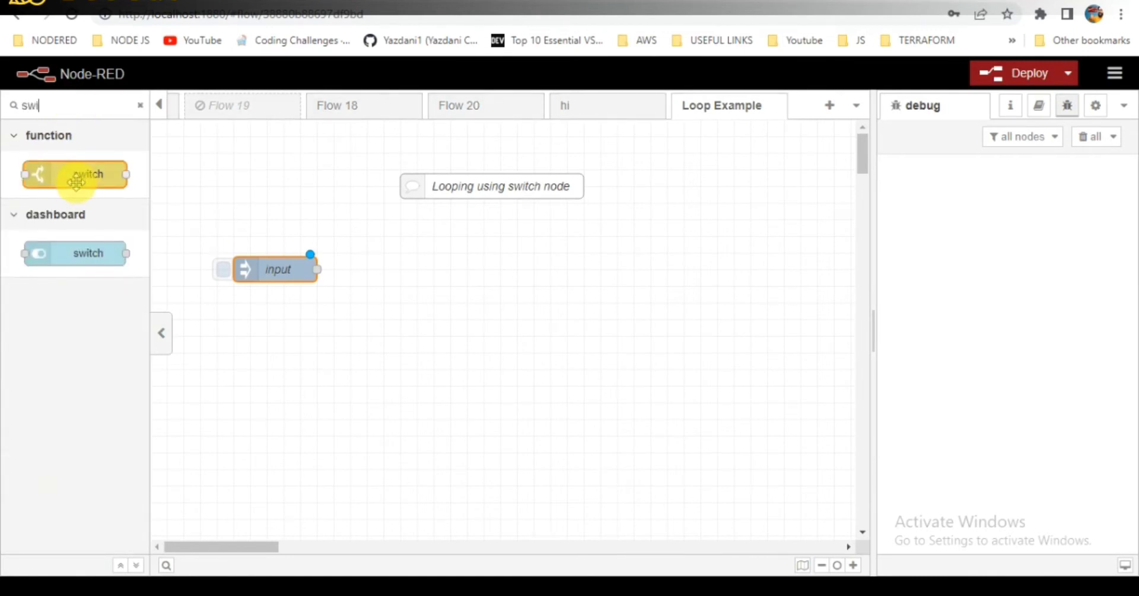
{"action": "left_click_drag", "start_coordinate": [75, 174], "coordinate": [411, 318]}
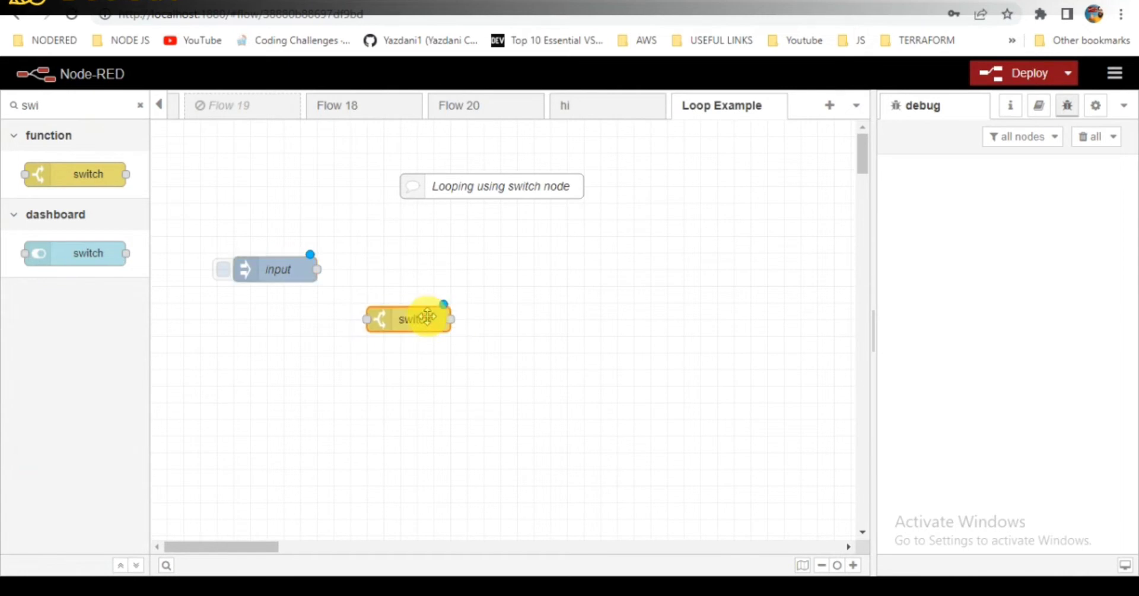
{"action": "double_click", "coordinate": [408, 318]}
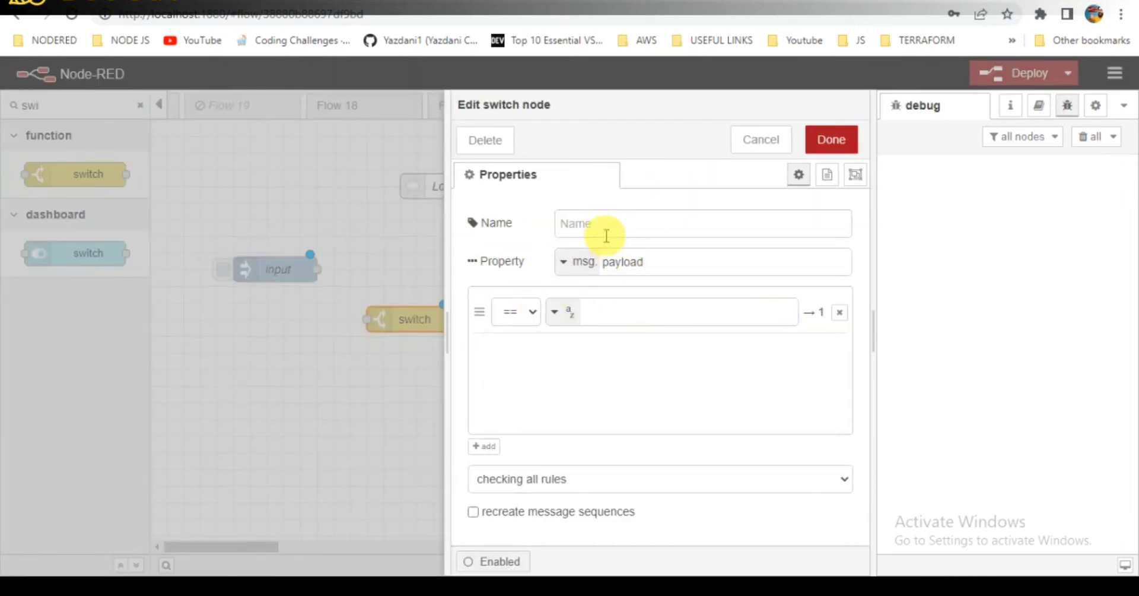
{"action": "type", "text": "Lo"}
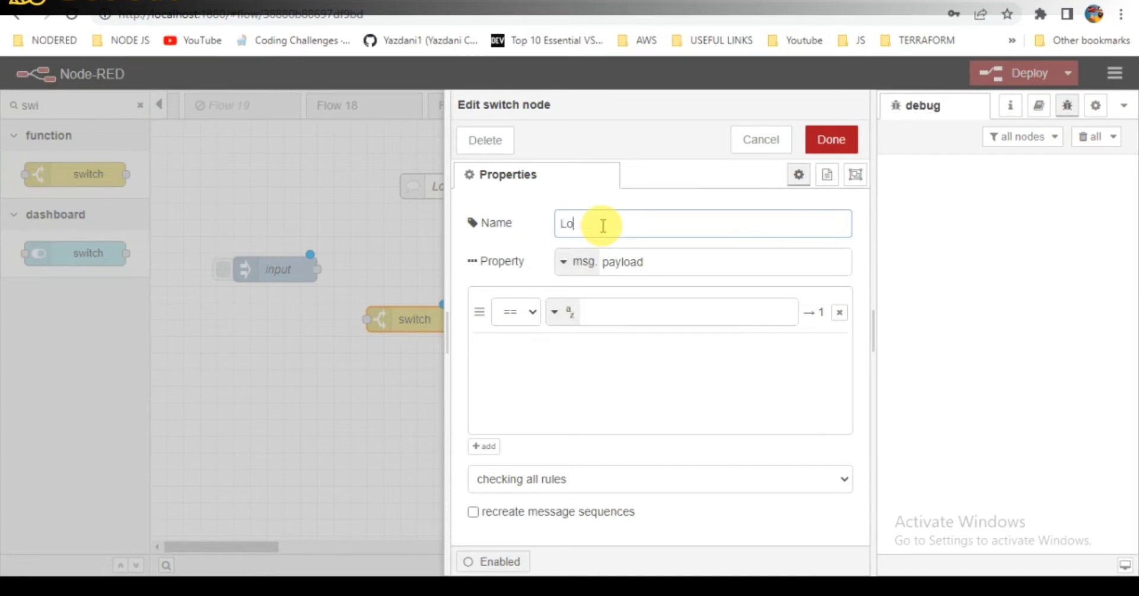
{"action": "type", "text": "oping d"}
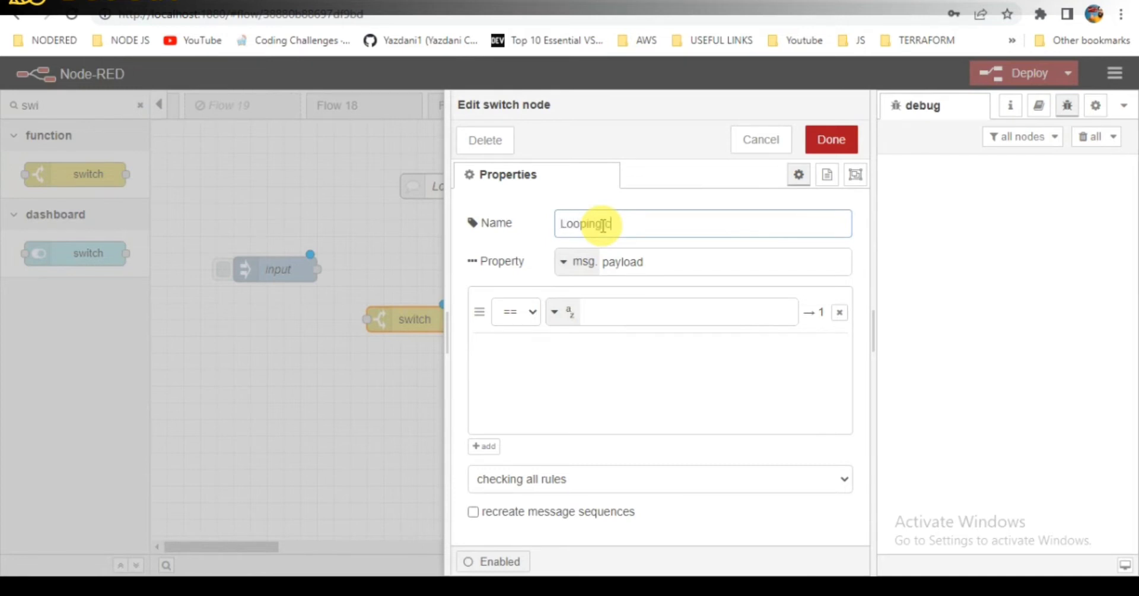
{"action": "type", "text": "conditon"}
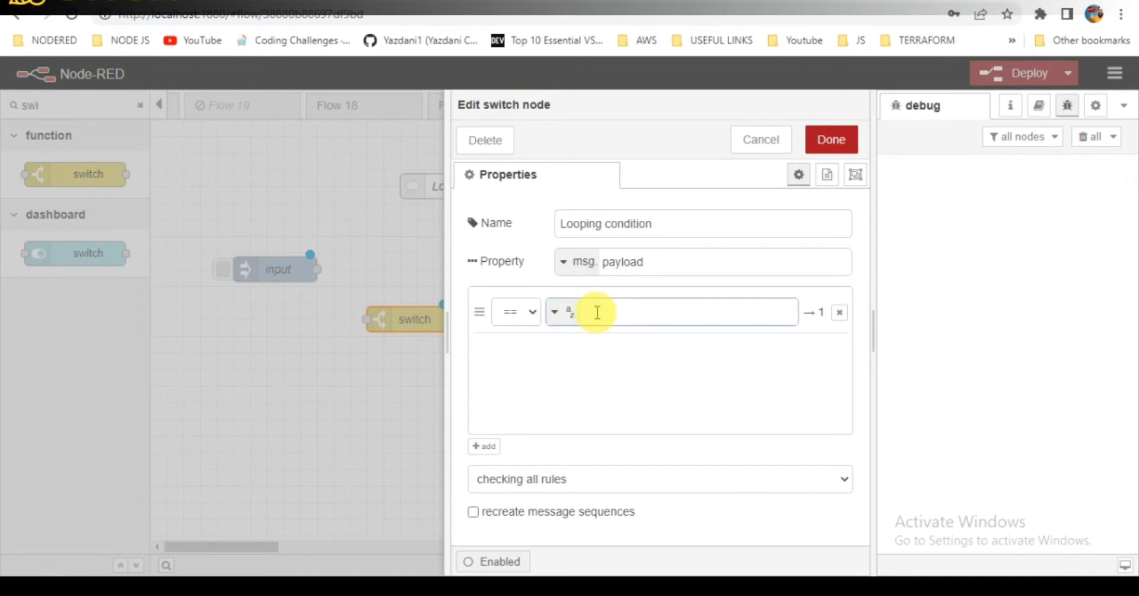
Give the switch two rules, payload == 10 and payload != 10, and save it.
{"action": "type", "text": "10"}
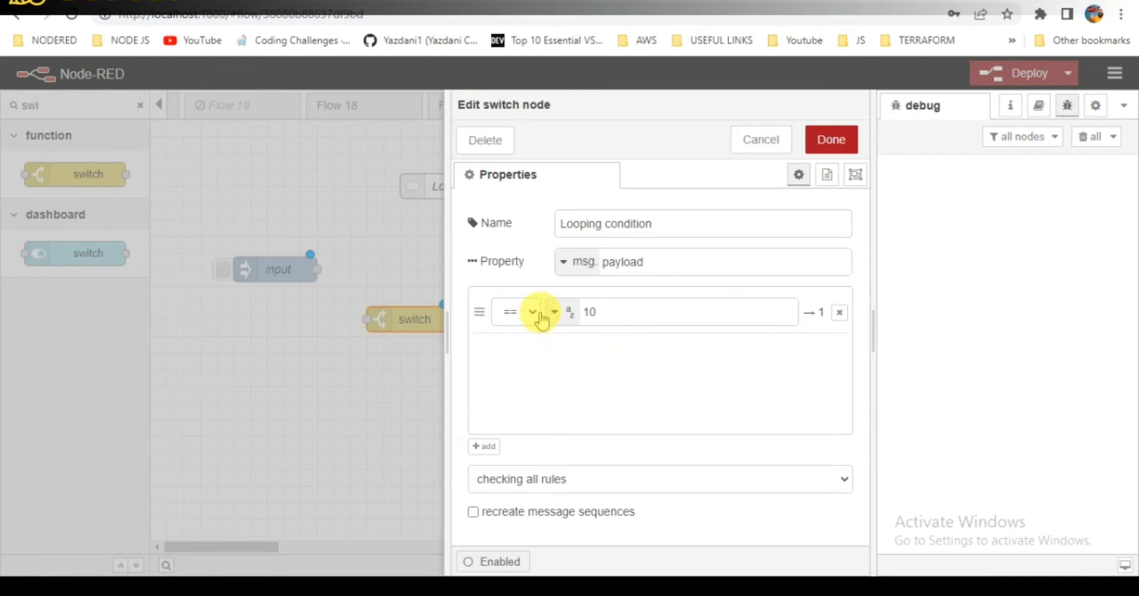
{"action": "left_click", "coordinate": [485, 446]}
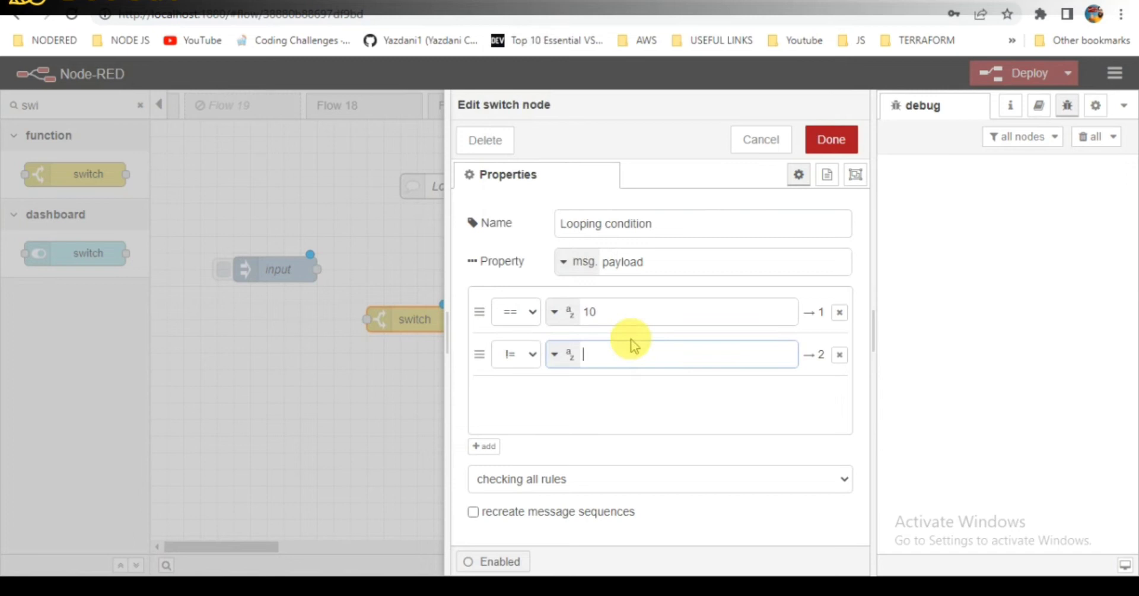
{"action": "type", "text": "10"}
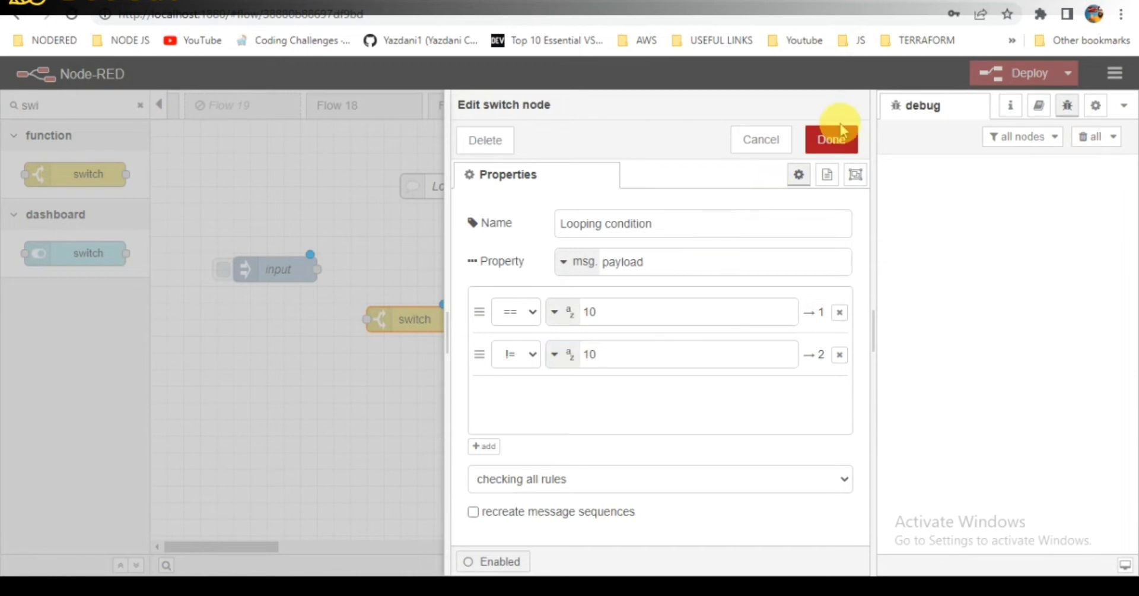
{"action": "left_click", "coordinate": [832, 140]}
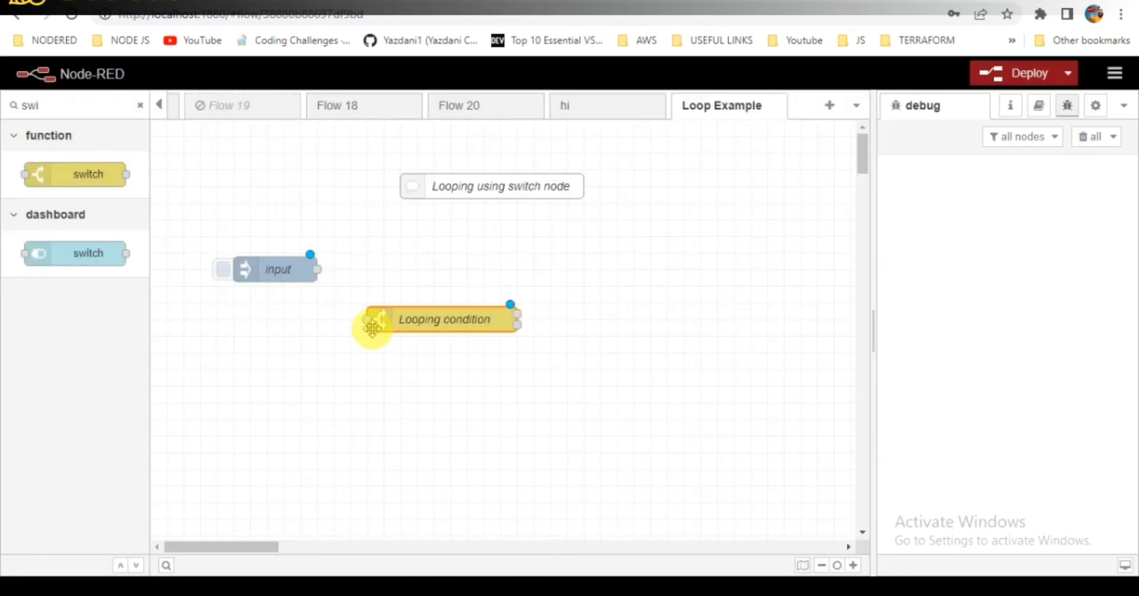
Wire input into Looping condition and add a new function node.
{"action": "left_click_drag", "start_coordinate": [318, 270], "coordinate": [370, 319]}
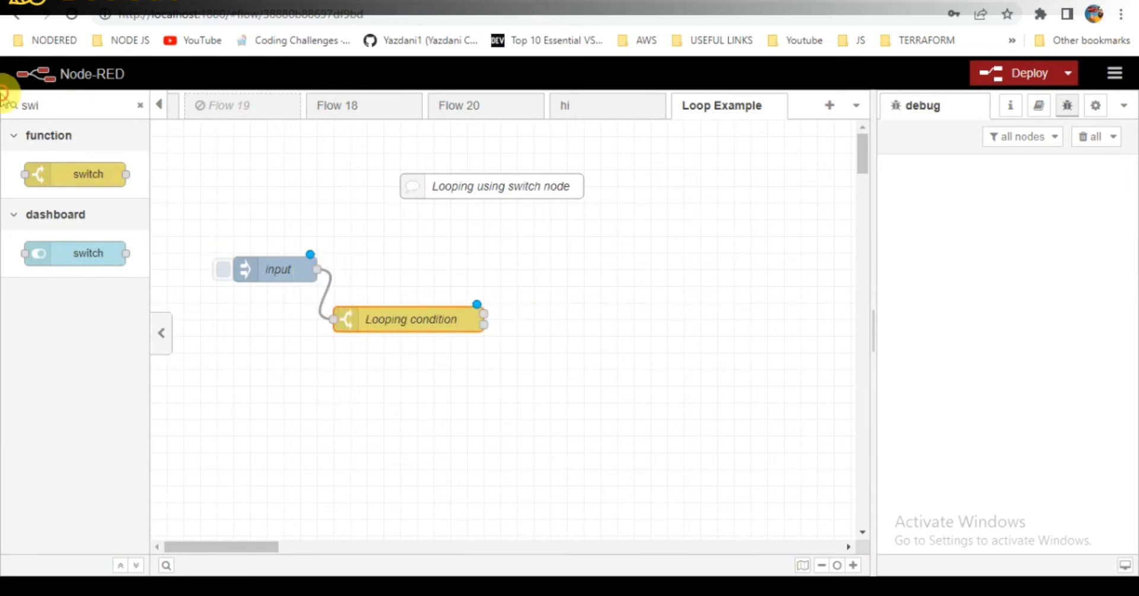
{"action": "type", "text": "fun"}
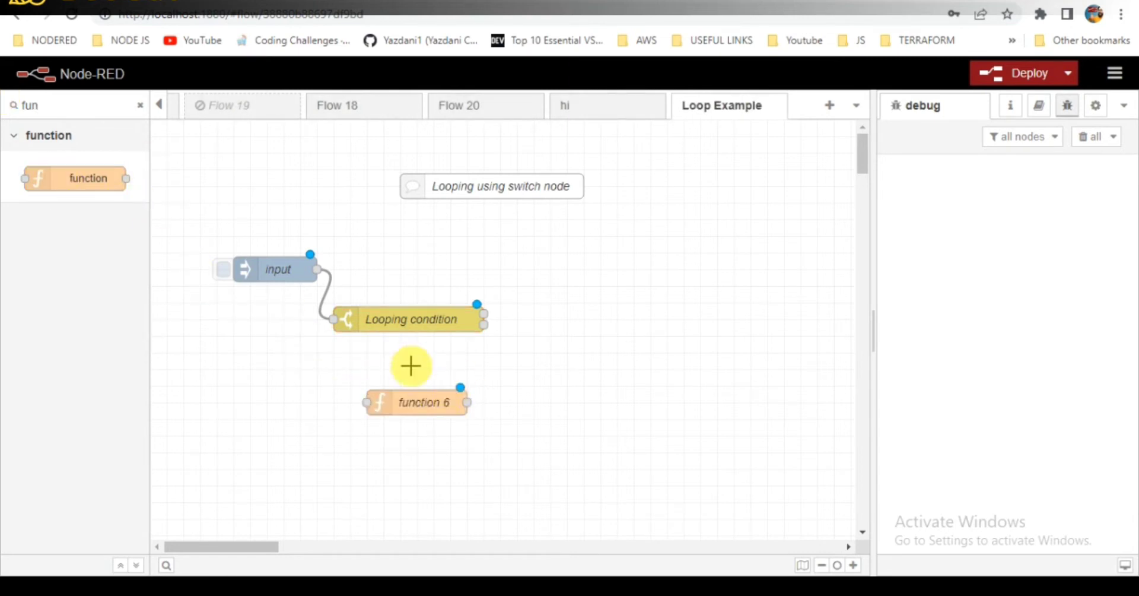
{"action": "double_click", "coordinate": [424, 403]}
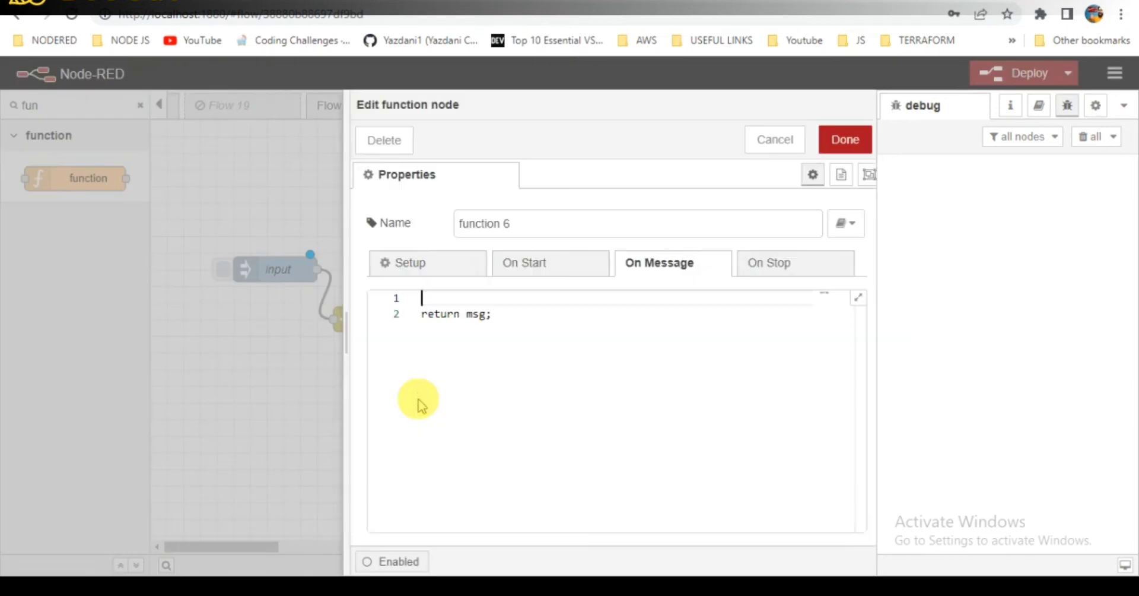
{"action": "left_click", "coordinate": [844, 139]}
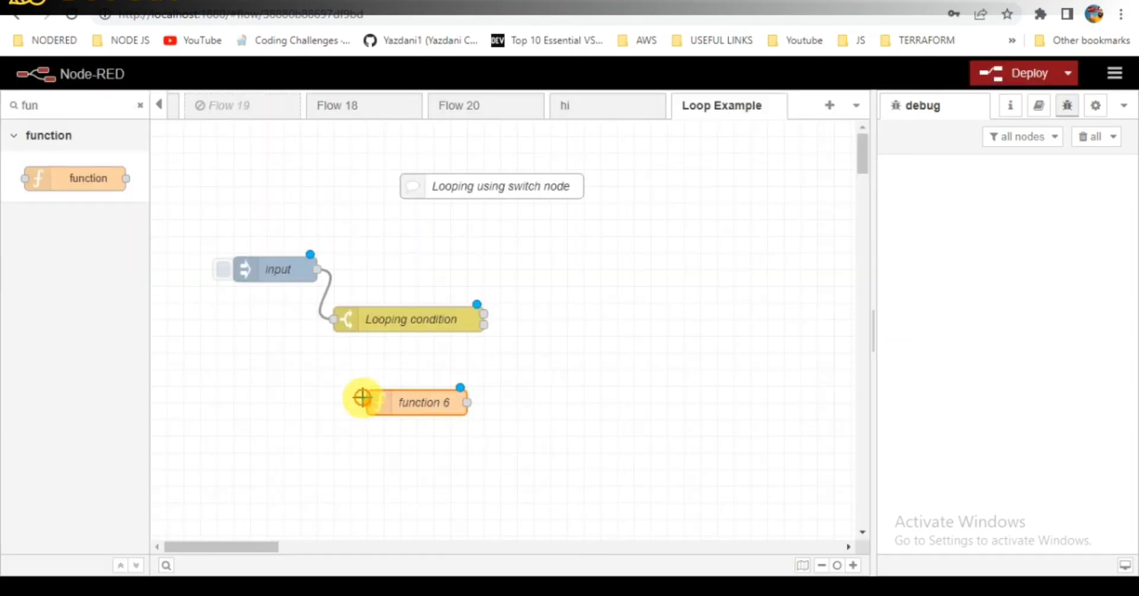
Wire the Looping condition output into function 6 and open its settings.
{"action": "left_click_drag", "start_coordinate": [477, 304], "coordinate": [363, 402]}
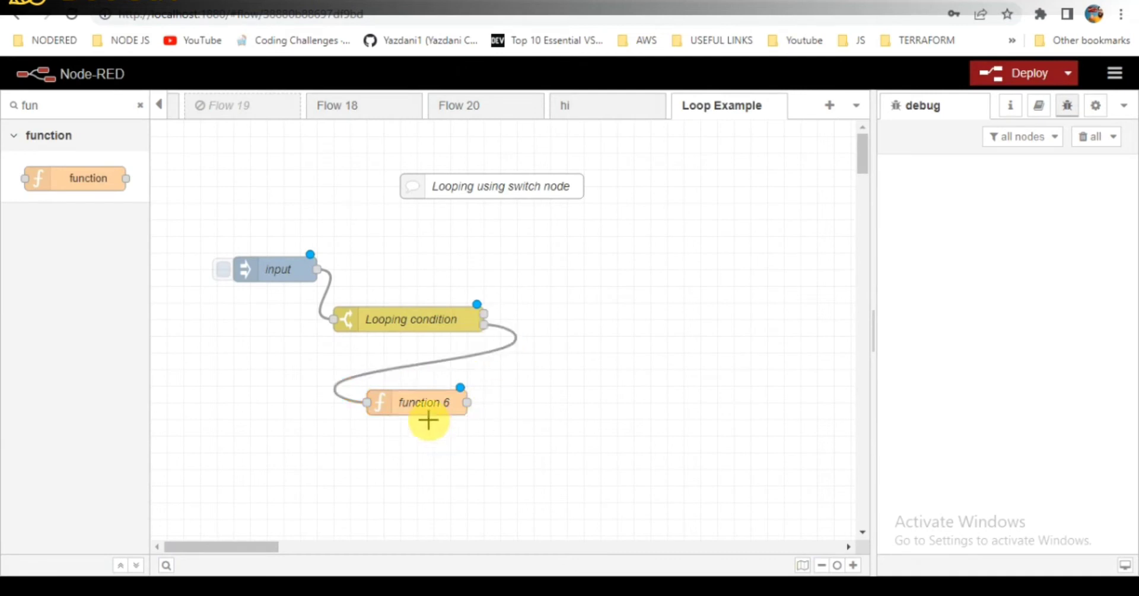
{"action": "double_click", "coordinate": [423, 402]}
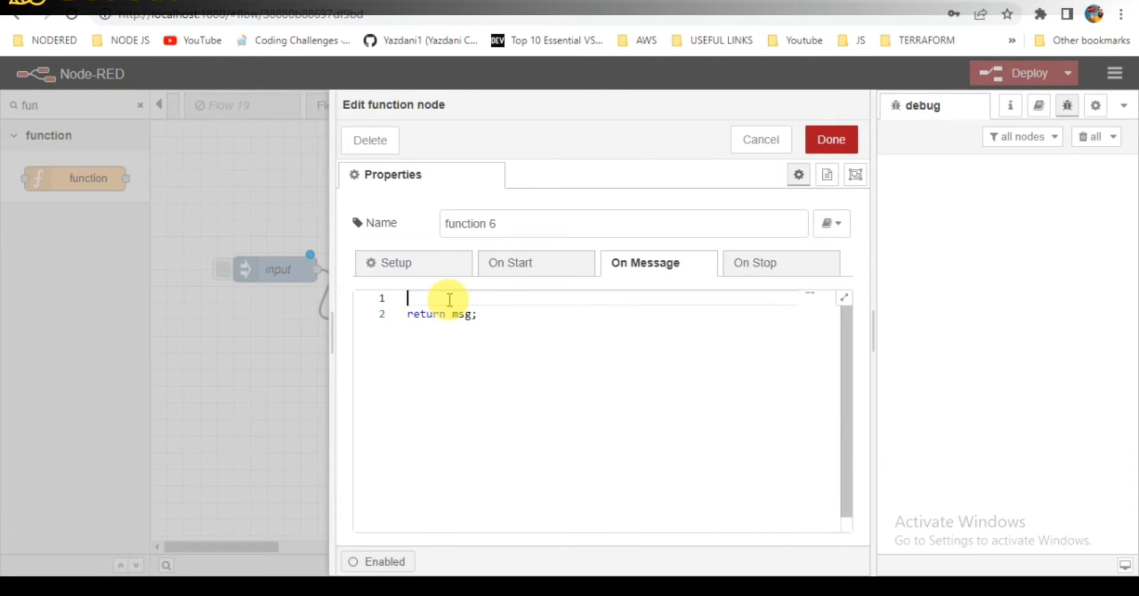
Write the function code: var data = msg.payload; msg = data + 1;.
{"action": "type", "text": "var"}
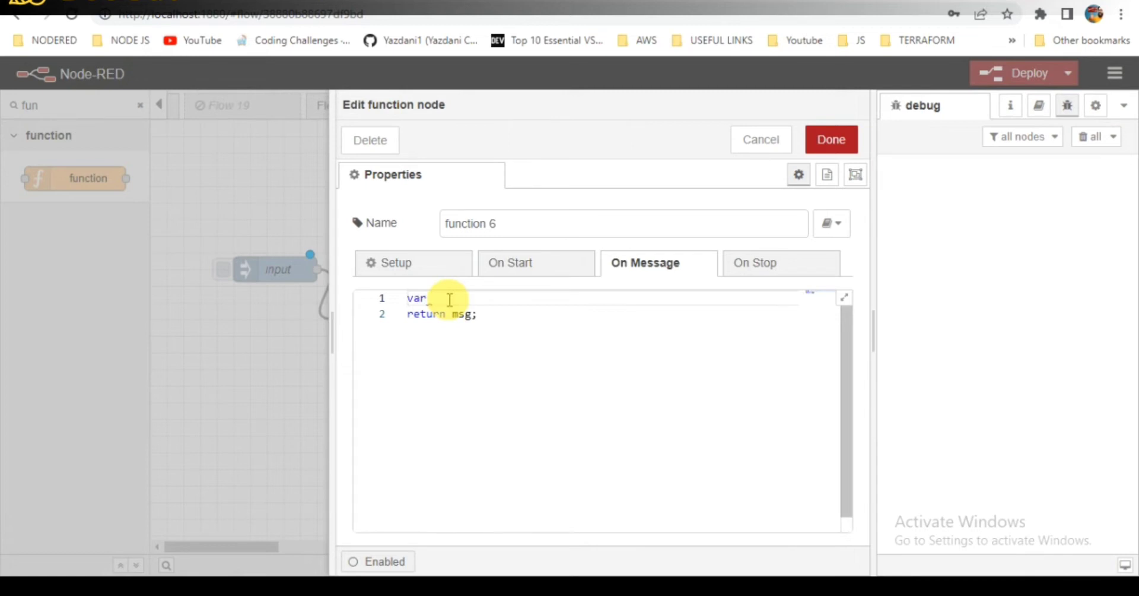
{"action": "type", "text": "data"}
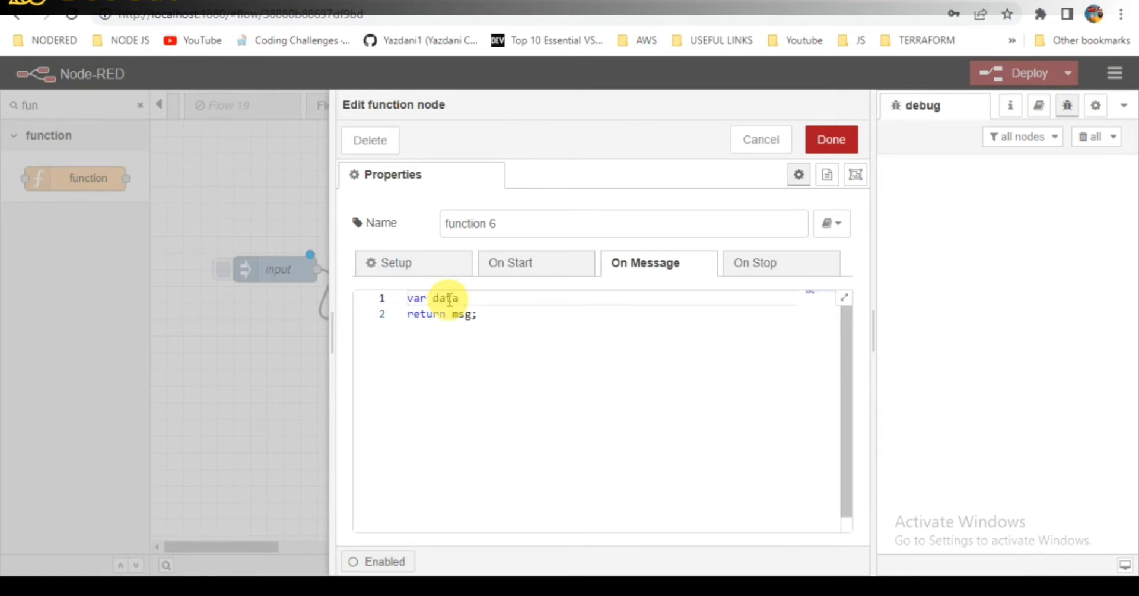
{"action": "type", "text": "= msg"}
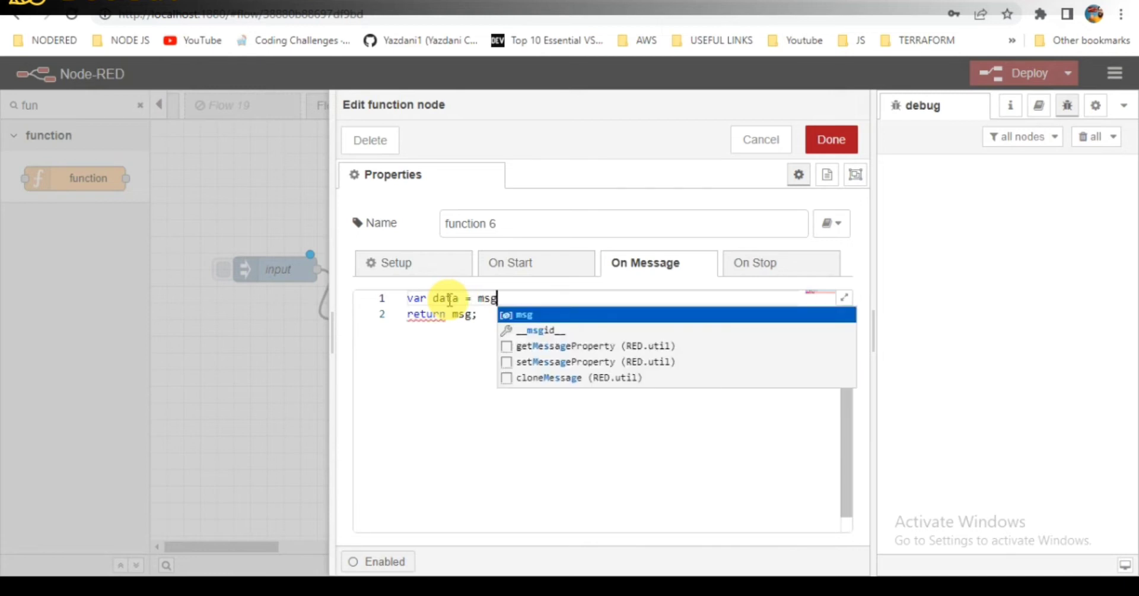
{"action": "type", "text": ".payload;"}
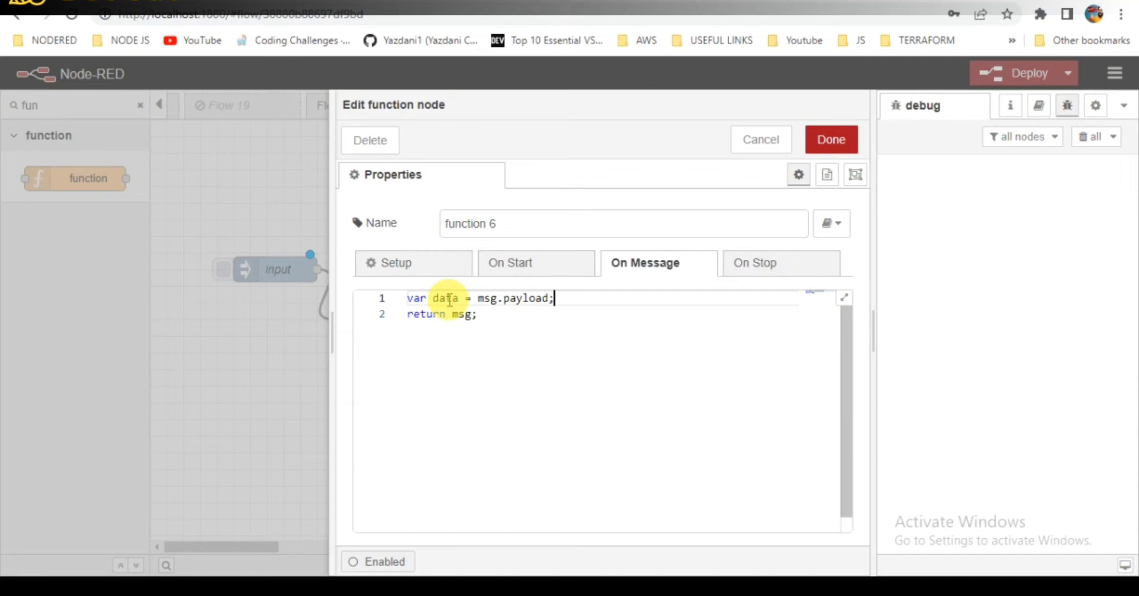
{"action": "type", "text": ",s"}
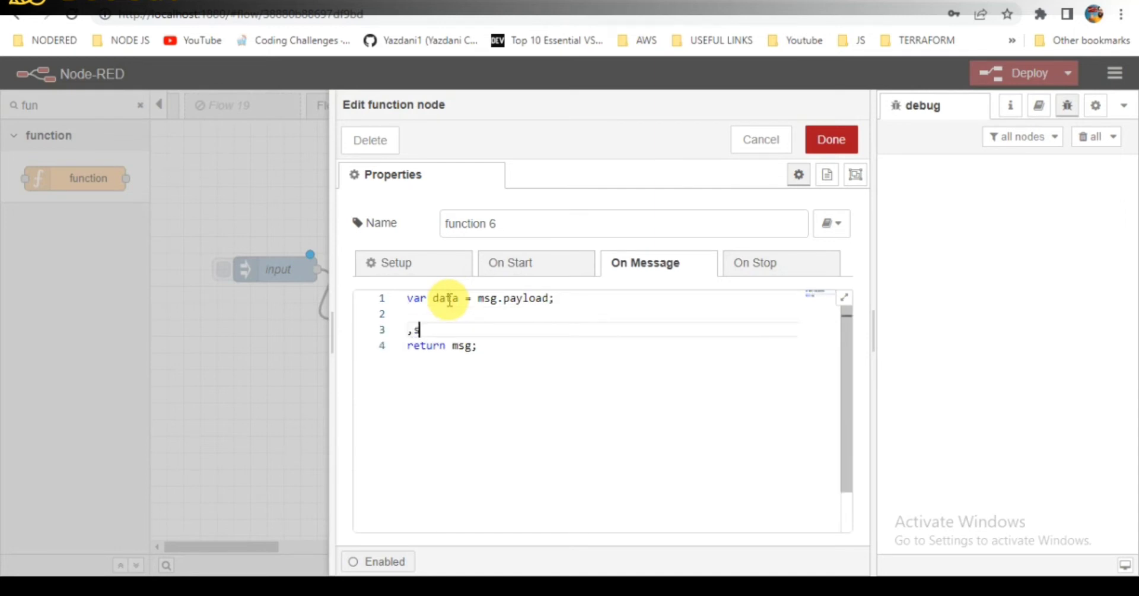
{"action": "type", "text": "msg ="}
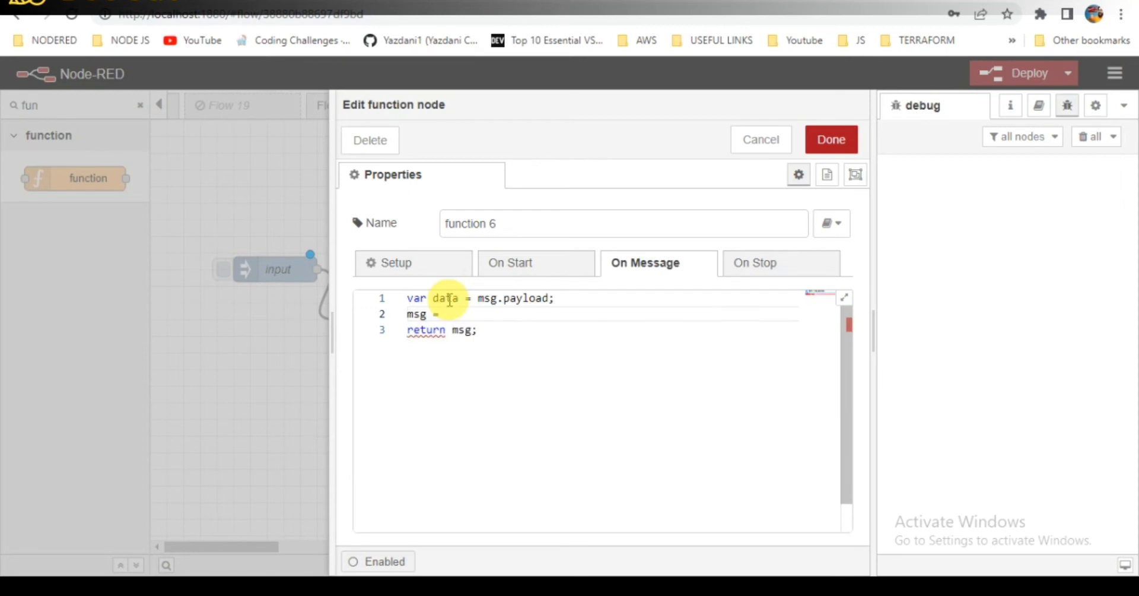
{"action": "type", "text": "data +"}
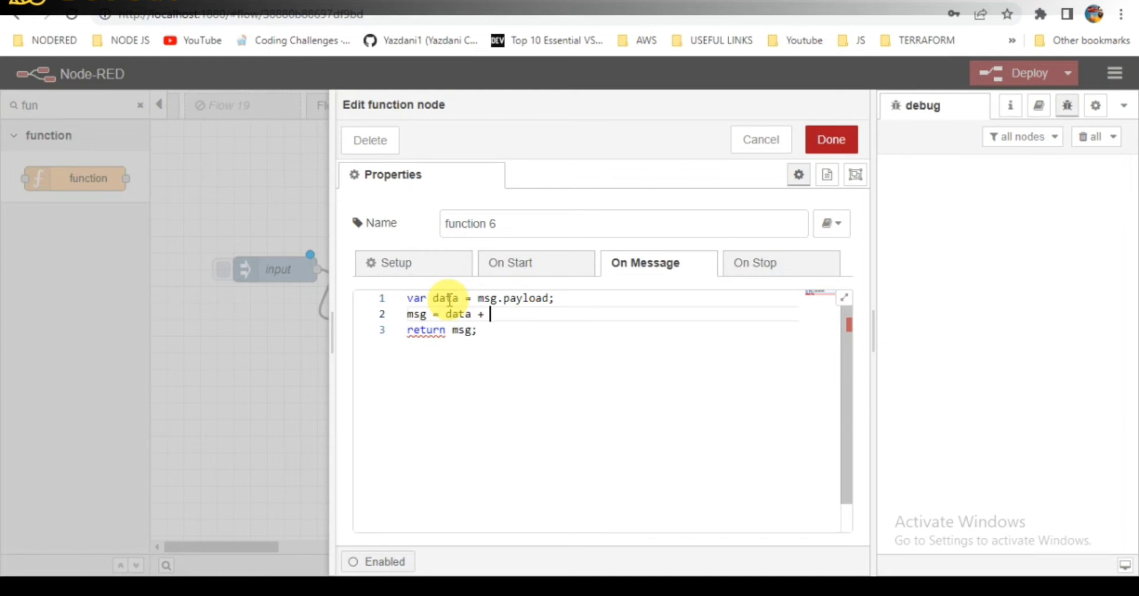
{"action": "type", "text": "1;"}
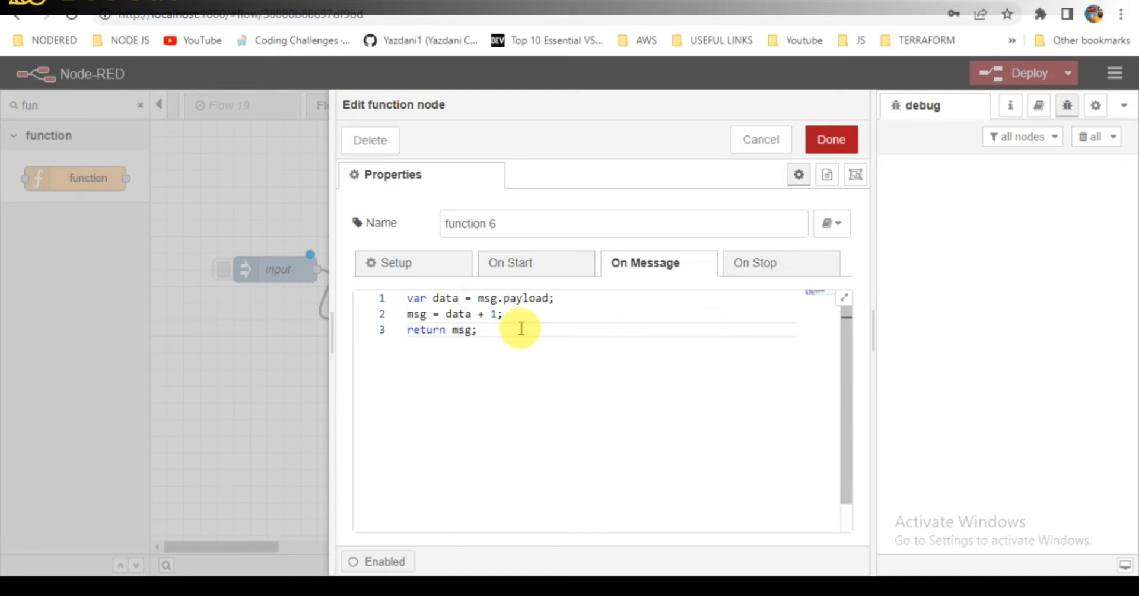
{"action": "mouse_move", "coordinate": [500, 346]}
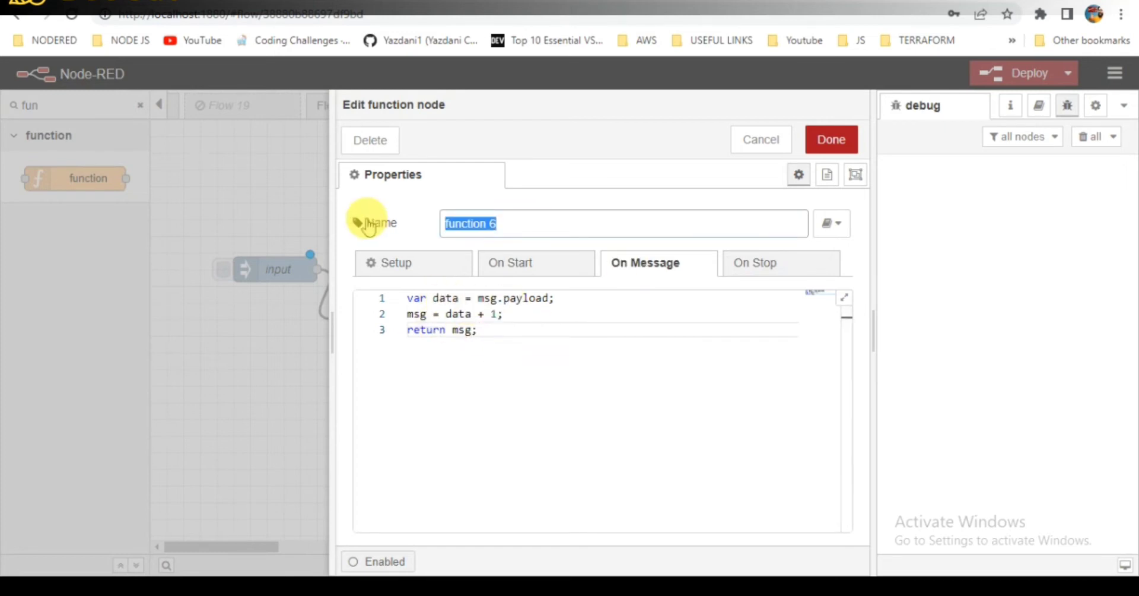
Name the function 'increment' and confirm its settings.
{"action": "type", "text": "ind"}
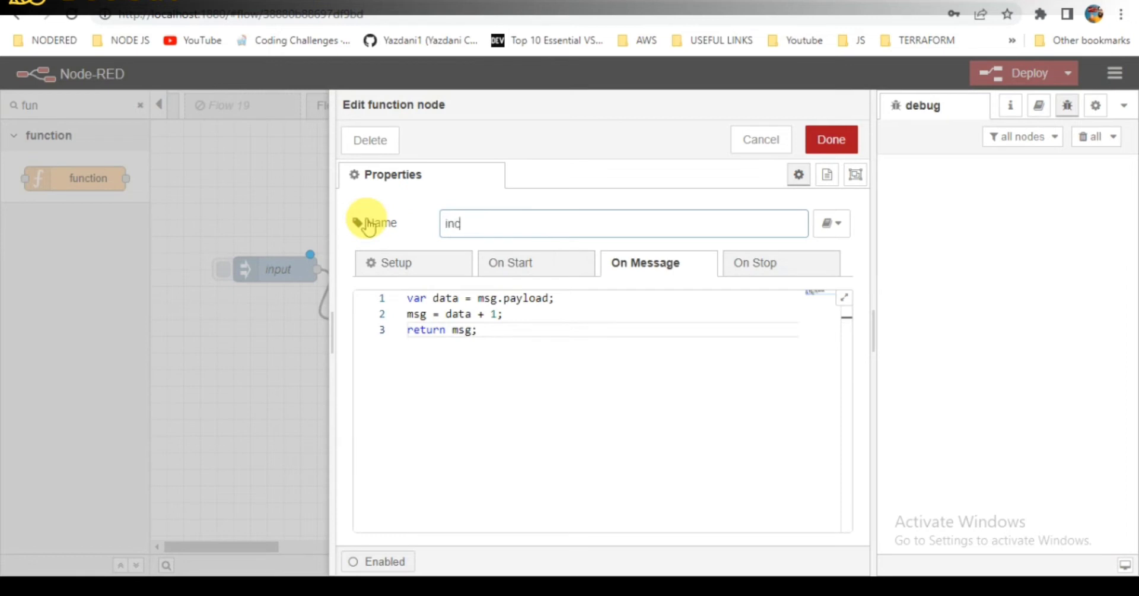
{"action": "type", "text": "rement"}
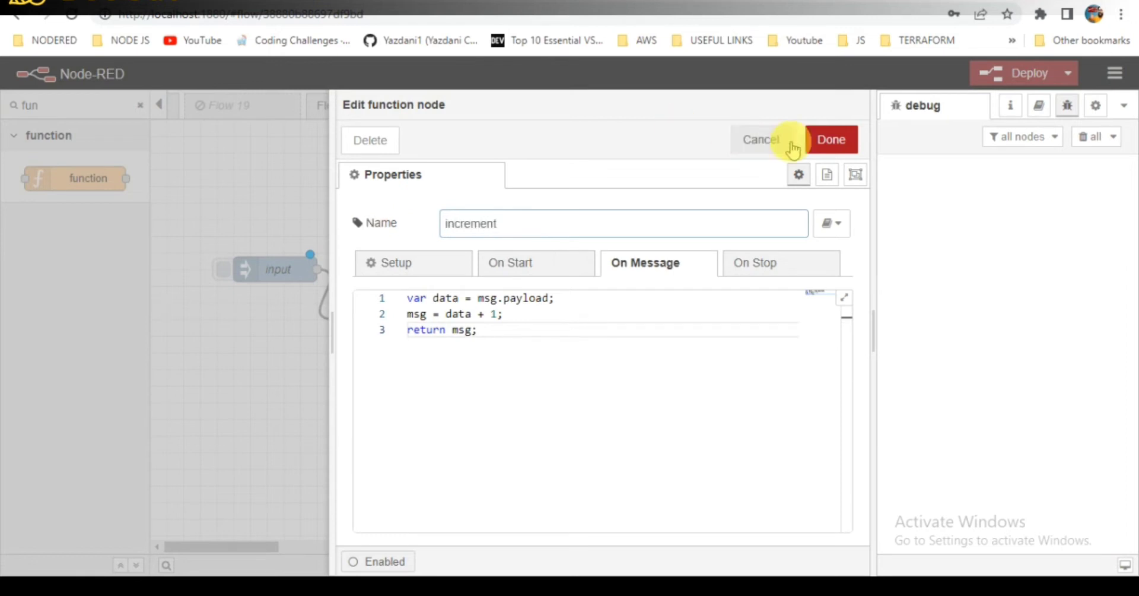
{"action": "left_click", "coordinate": [831, 139]}
{"action": "type", "text": "de"}
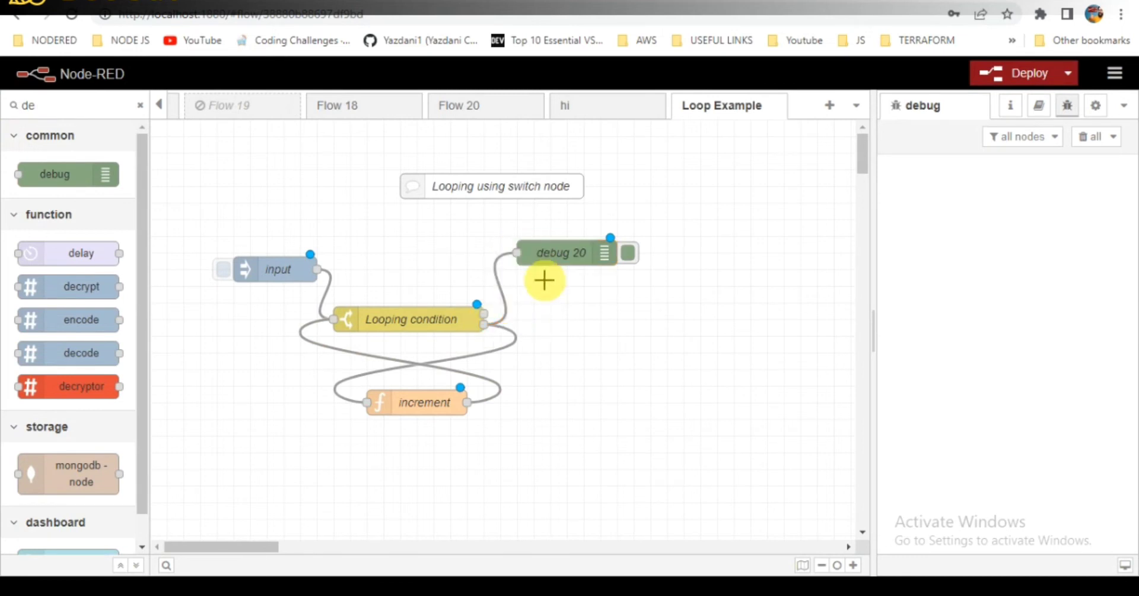
Move debug 20 lower in the flow to make room for a second function node.
{"action": "left_click_drag", "start_coordinate": [559, 251], "coordinate": [600, 403]}
{"action": "type", "text": "fun"}
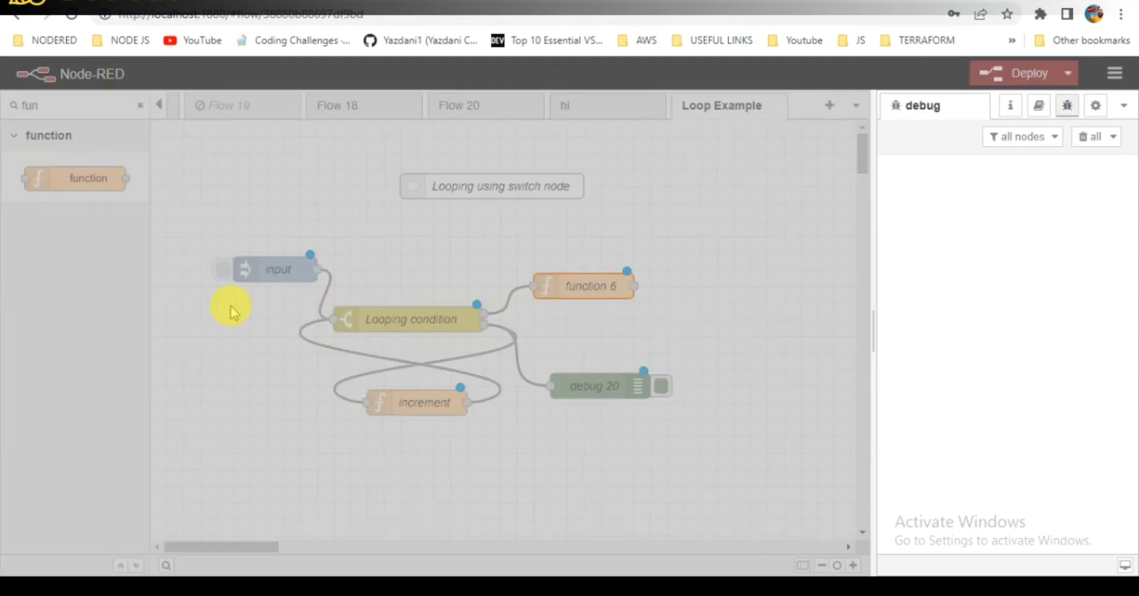
In function 6 write var response = "we looped" + msg.payload + " times ";.
{"action": "double_click", "coordinate": [584, 286]}
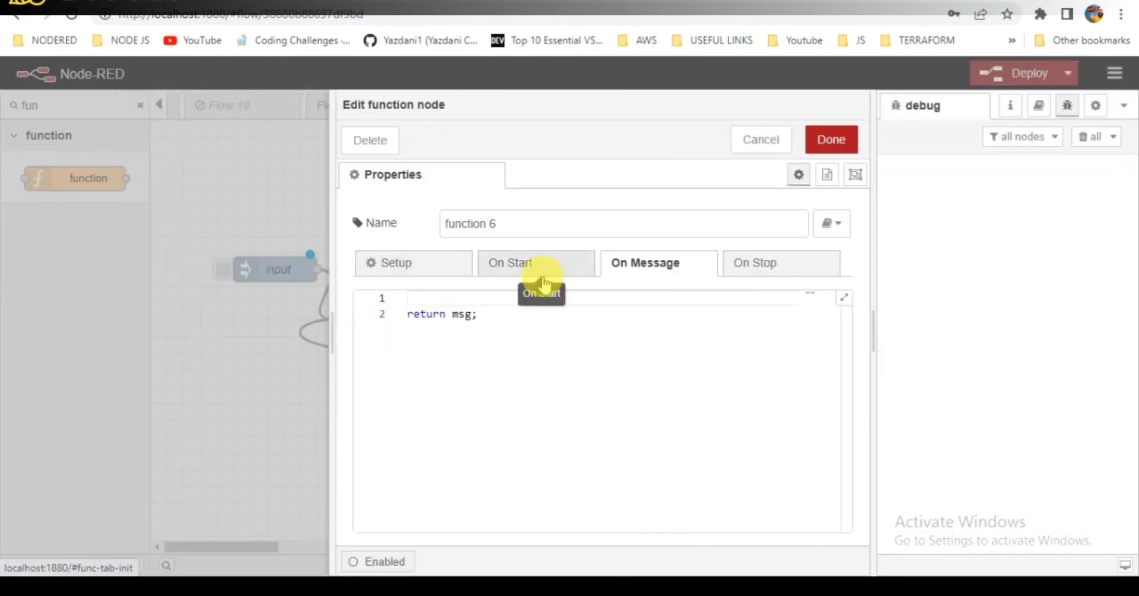
{"action": "type", "text": "var"}
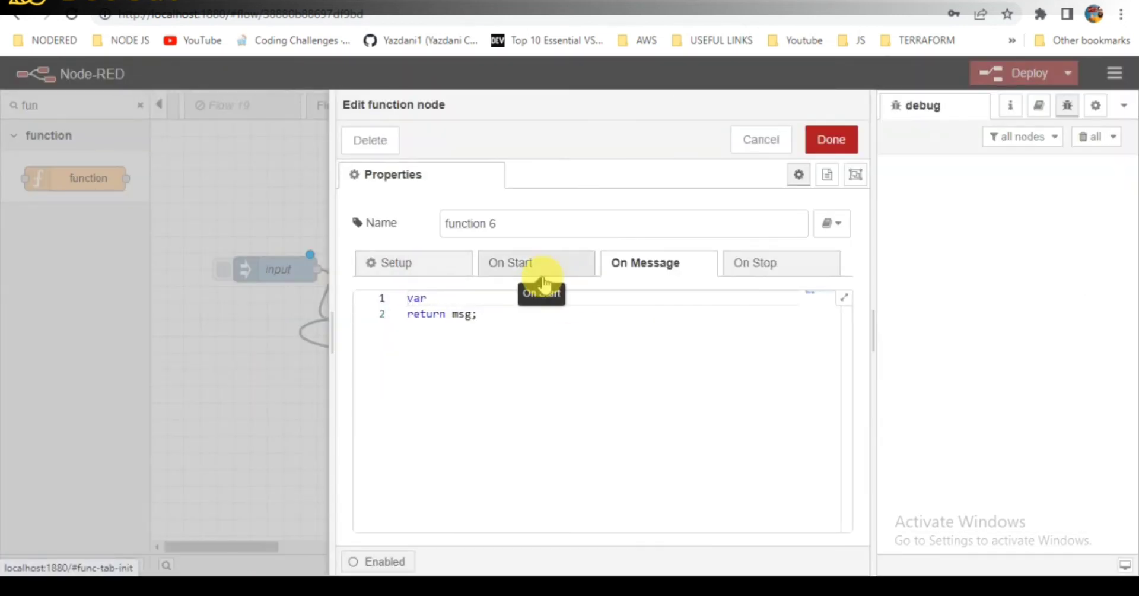
{"action": "type", "text": "r"}
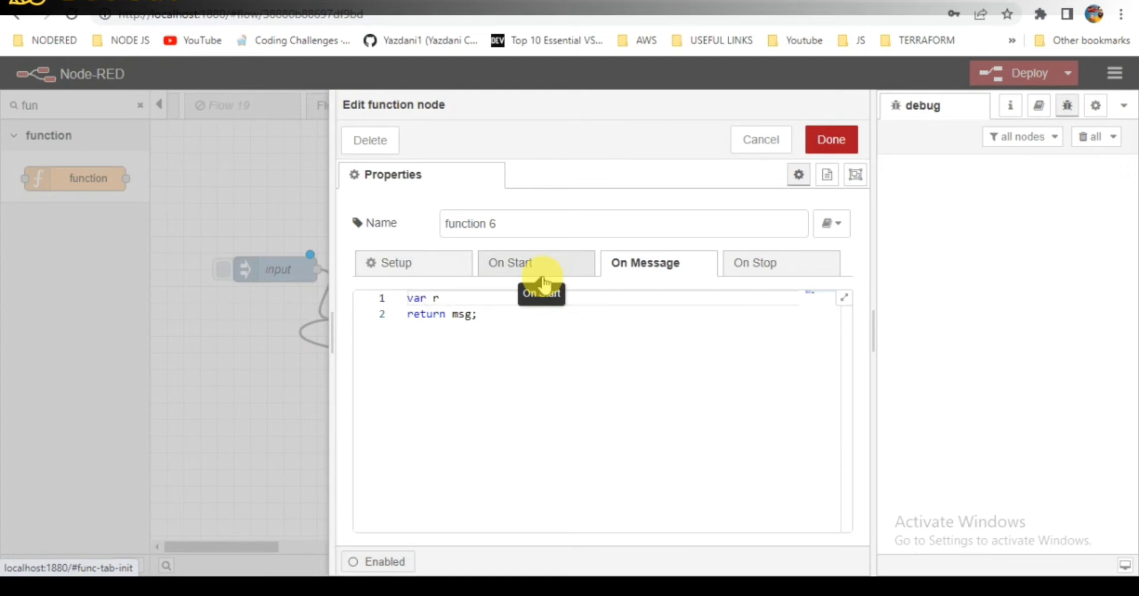
{"action": "type", "text": "espons"}
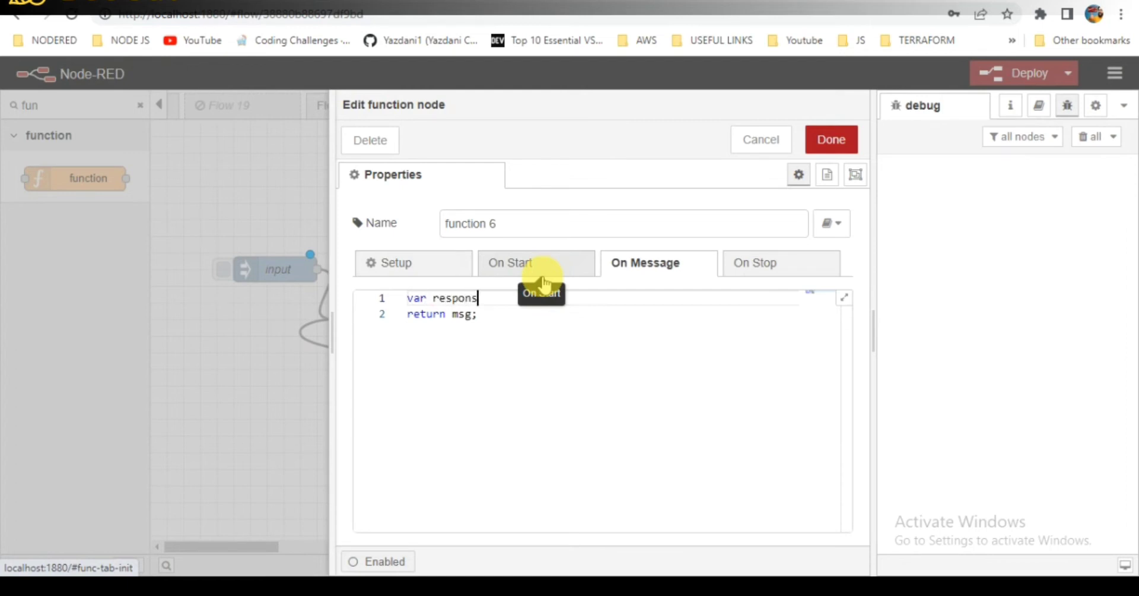
{"action": "type", "text": "e"}
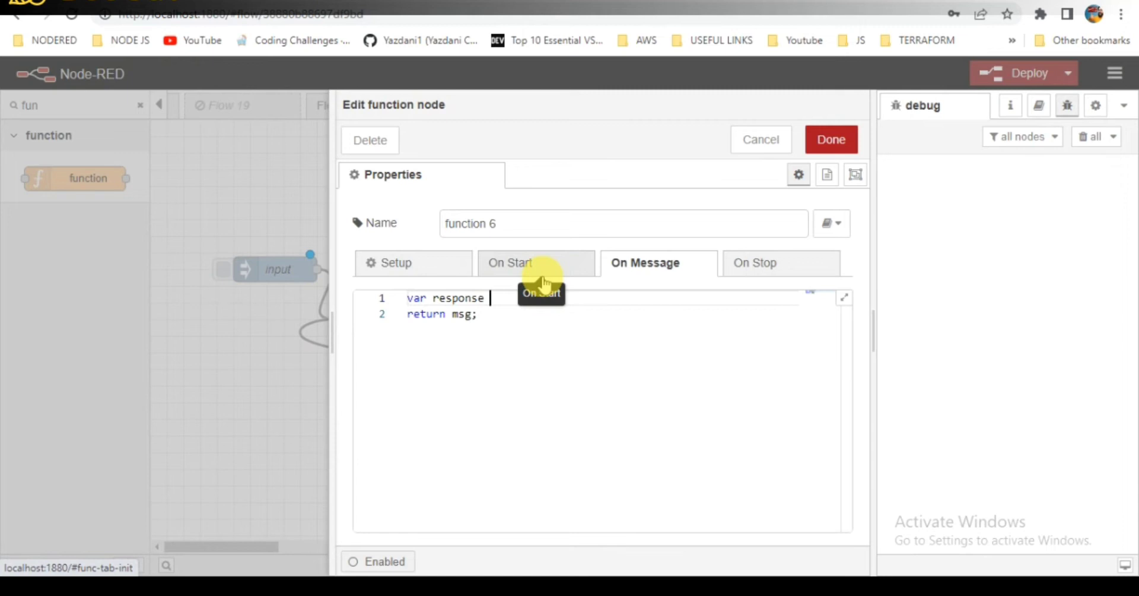
{"action": "type", "text": "= \""}
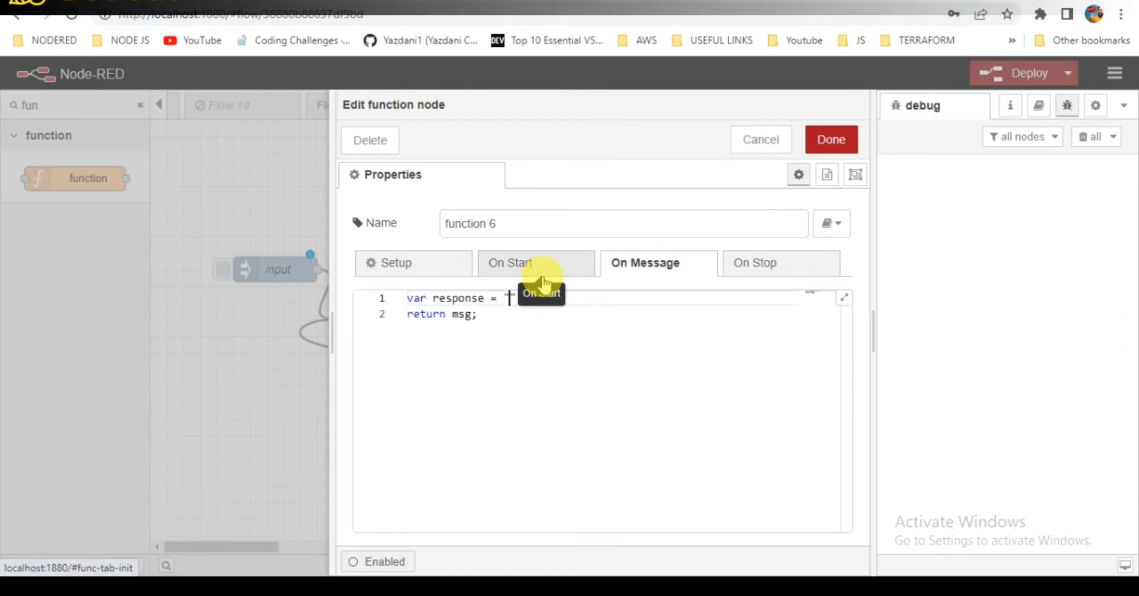
{"action": "type", "text": "we loop"}
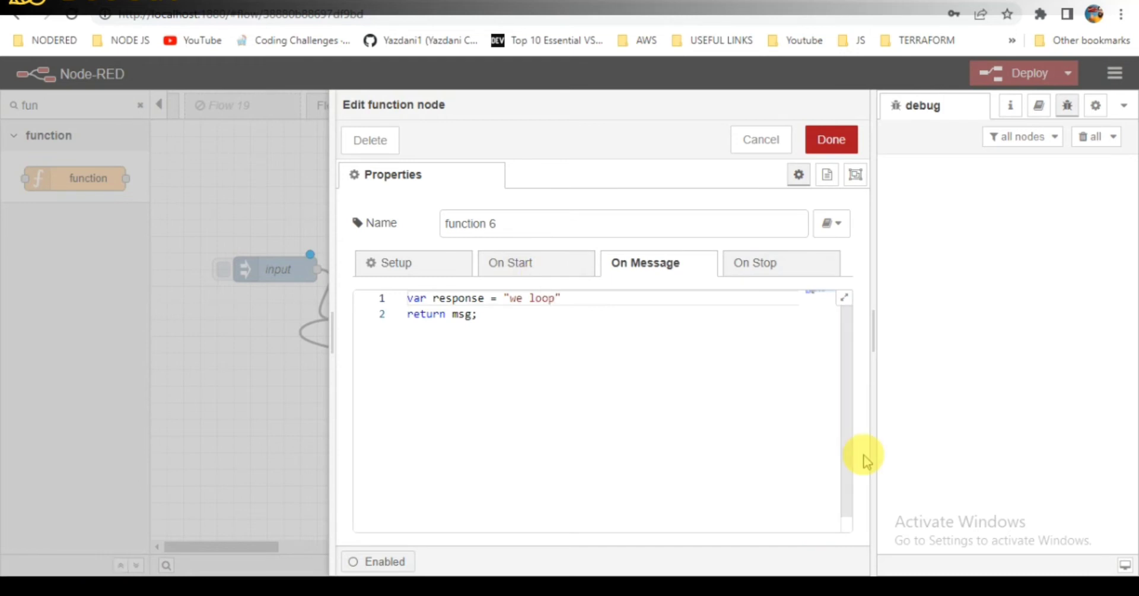
{"action": "type", "text": "ed"}
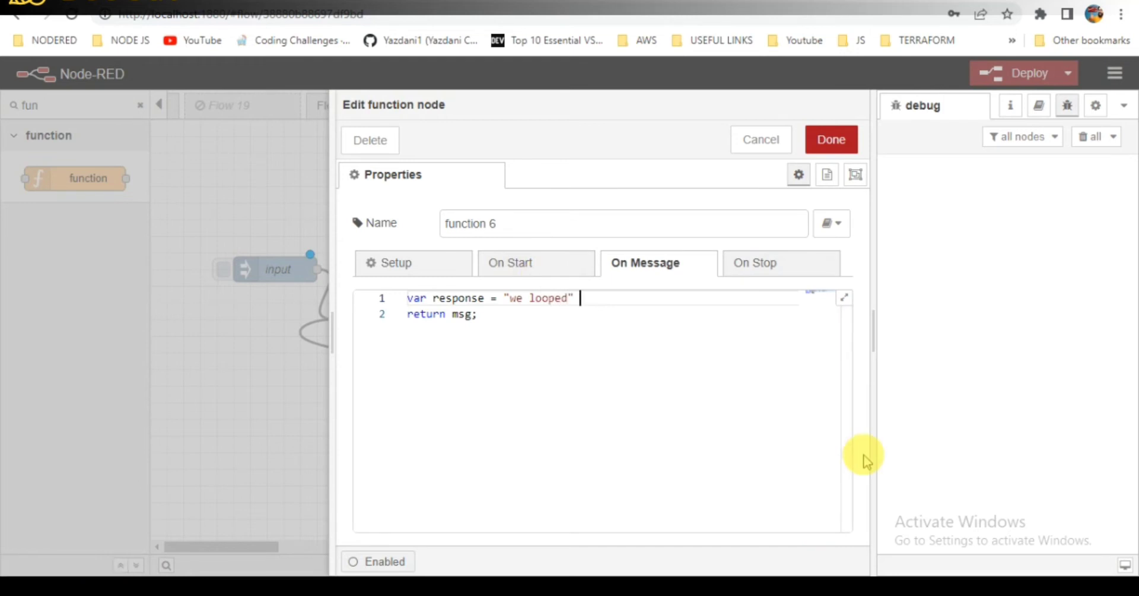
{"action": "type", "text": "+"}
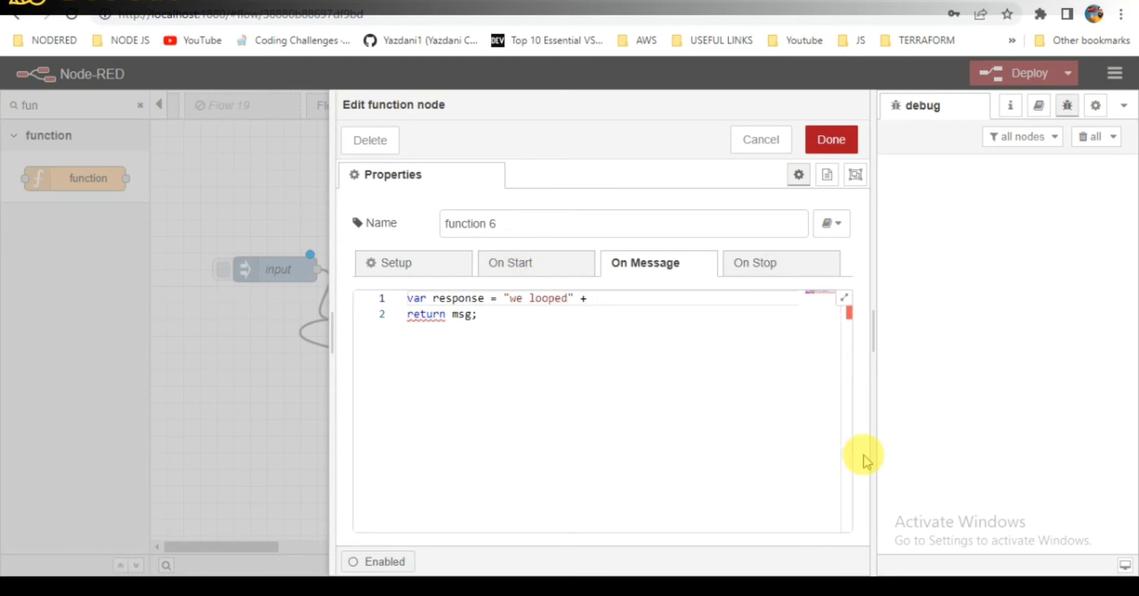
{"action": "type", "text": "msg.payload"}
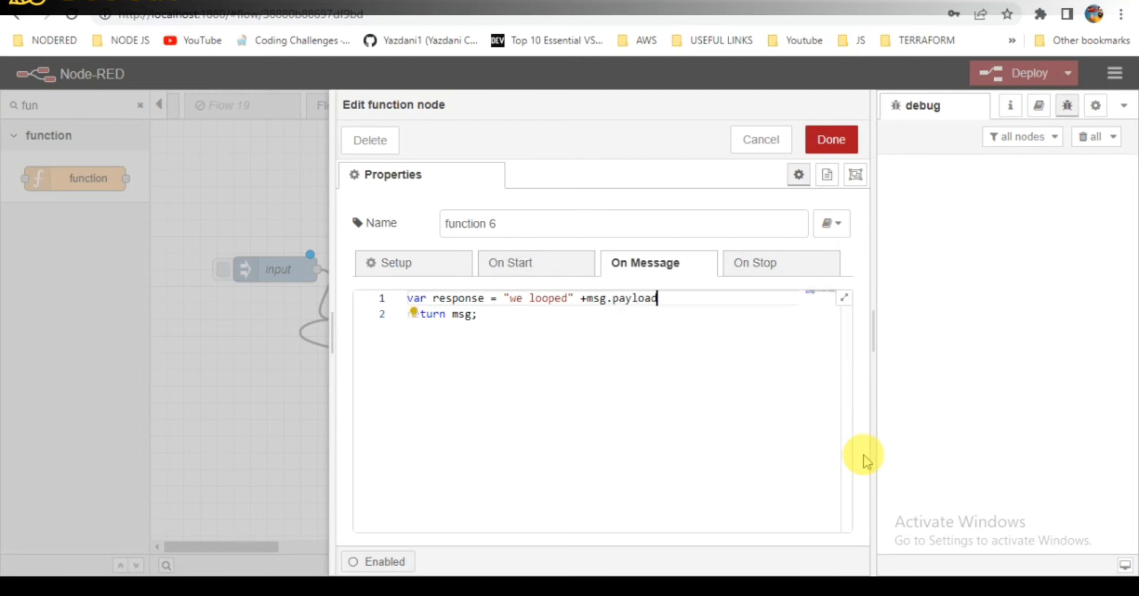
{"action": "type", "text": "+\""}
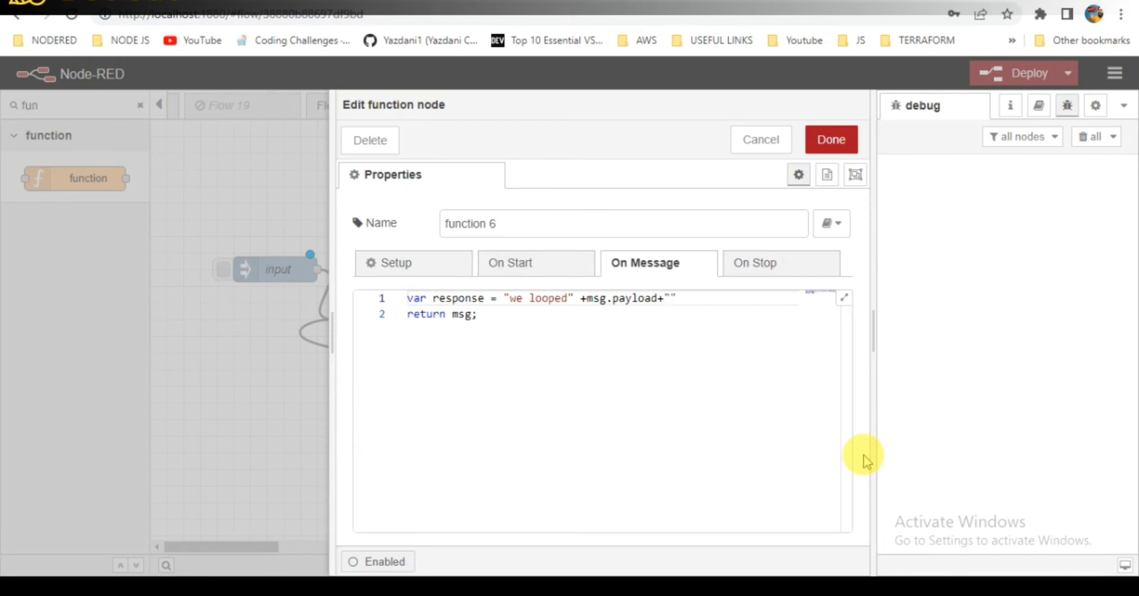
{"action": "type", "text": "times"}
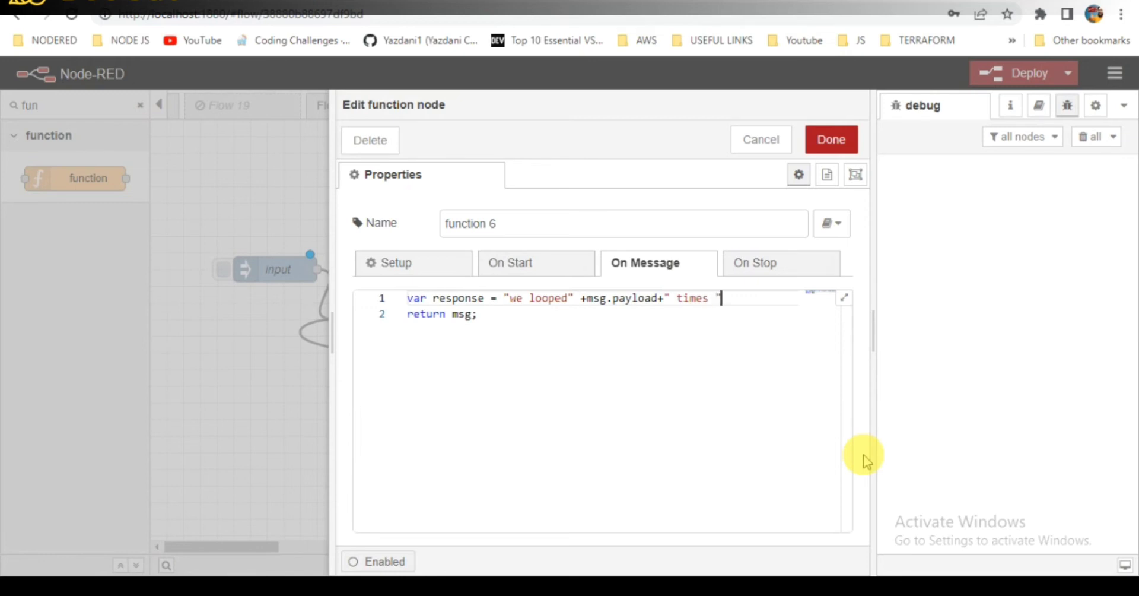
Add the line msg = response; and save the function code.
{"action": "key", "text": "Enter"}
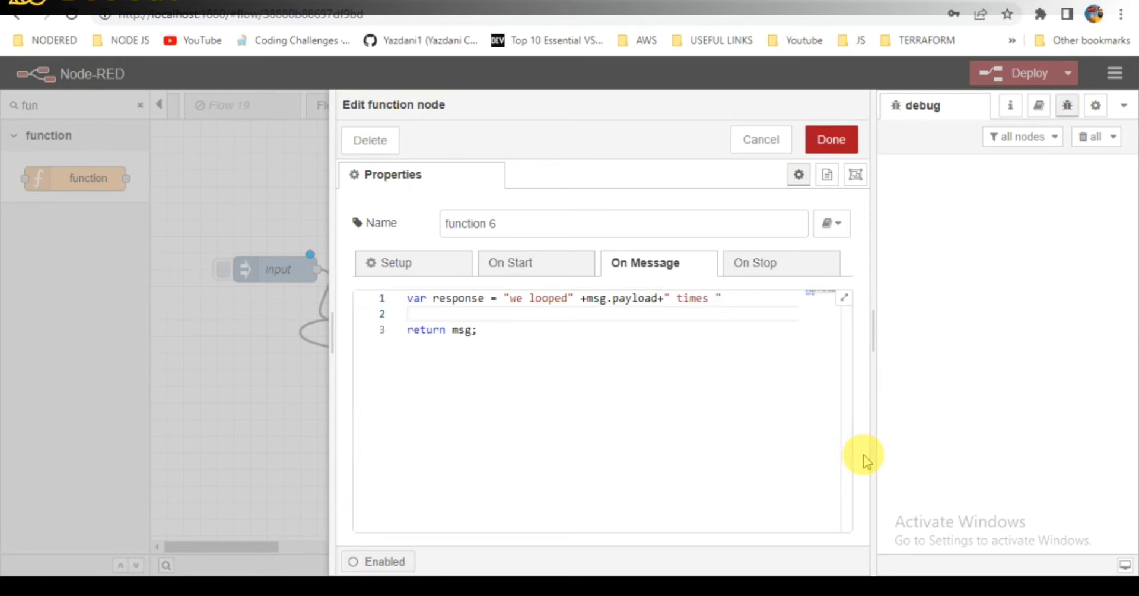
{"action": "type", "text": "msg"}
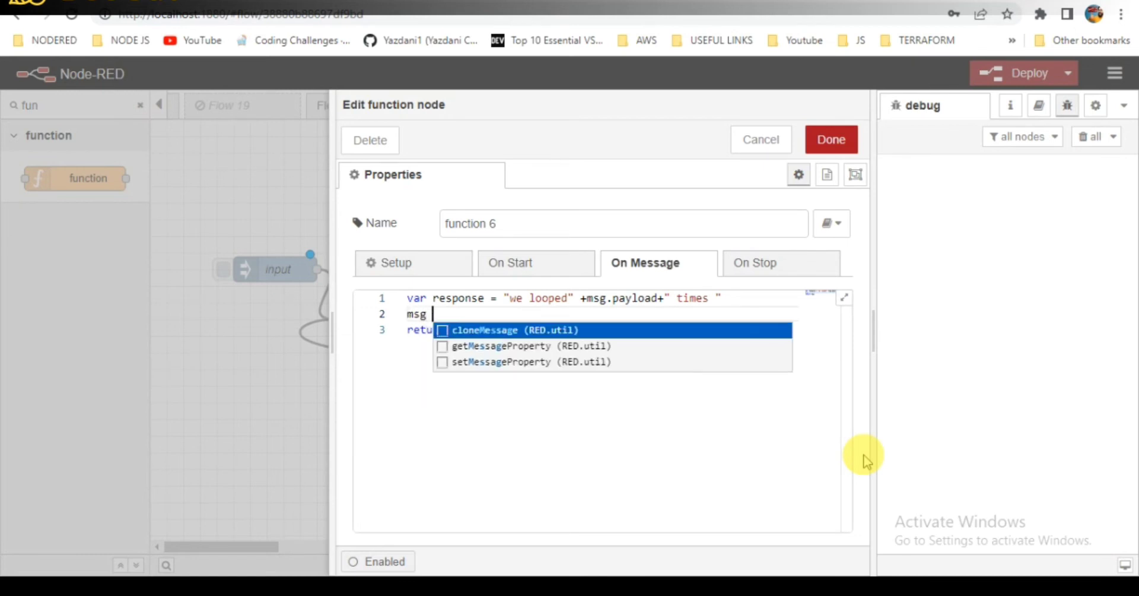
{"action": "type", "text": "= response"}
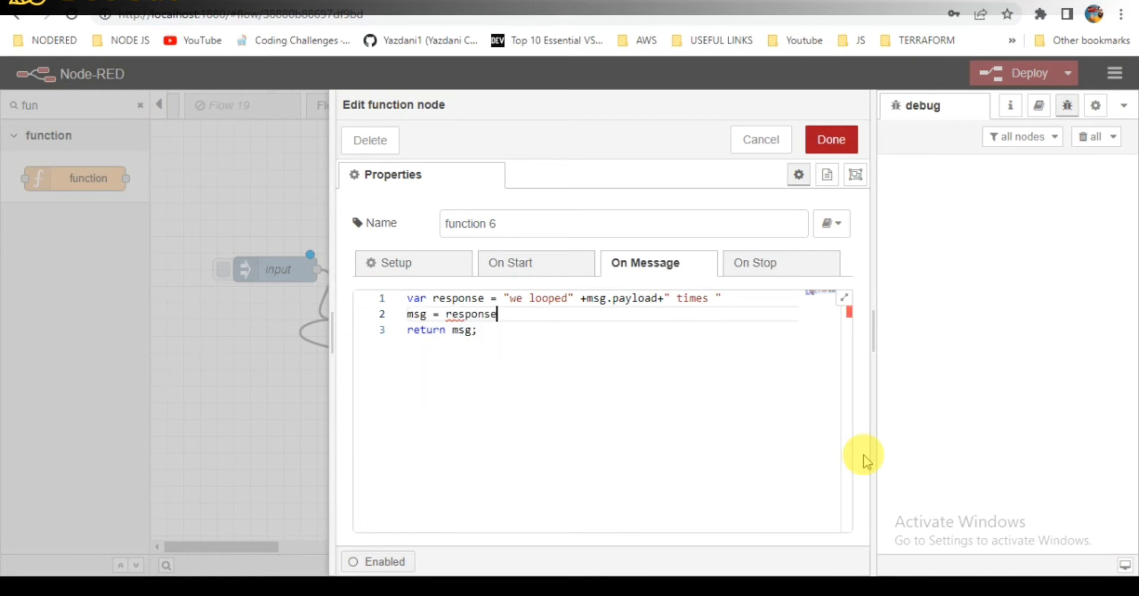
{"action": "type", "text": ";"}
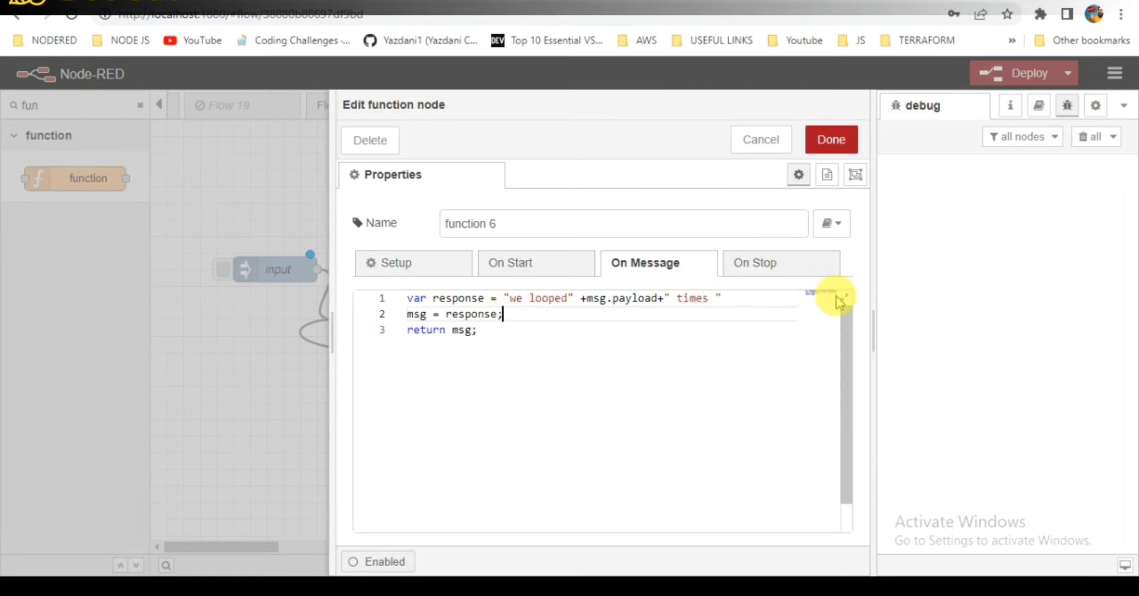
{"action": "left_click", "coordinate": [831, 139]}
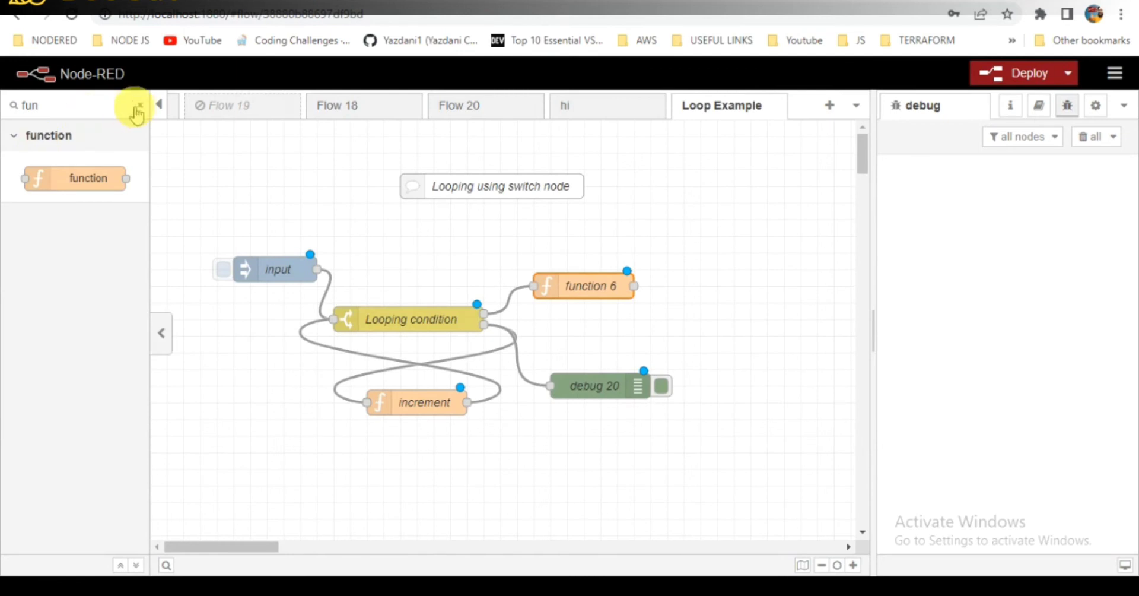
Clear the palette filter, attach debug 21 after function 6 and deploy the flow.
{"action": "left_click", "coordinate": [135, 110]}
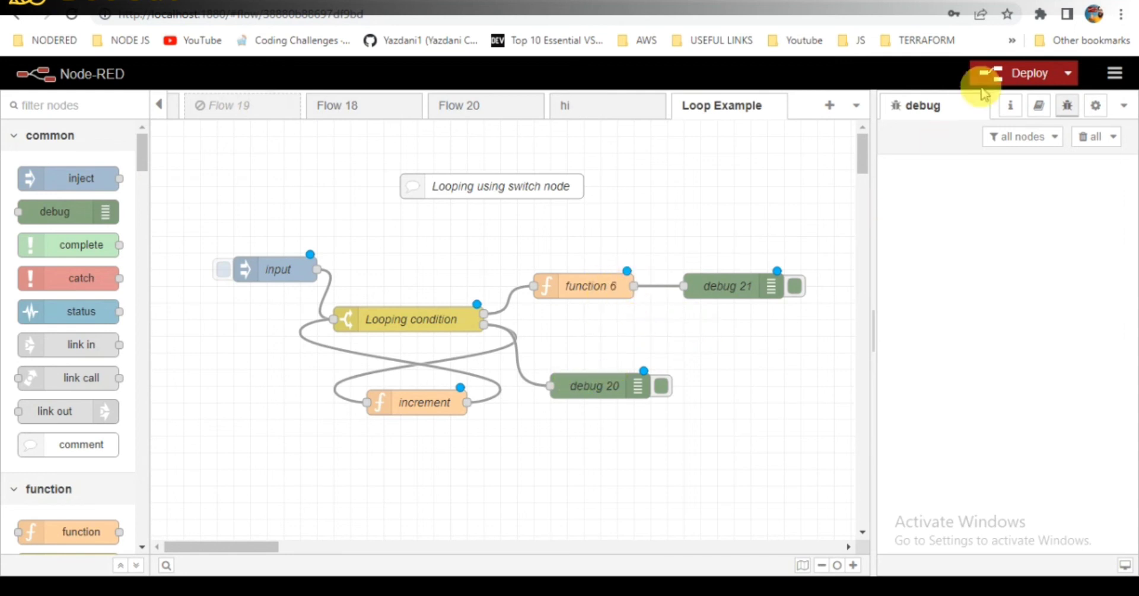
{"action": "left_click", "coordinate": [1028, 73]}
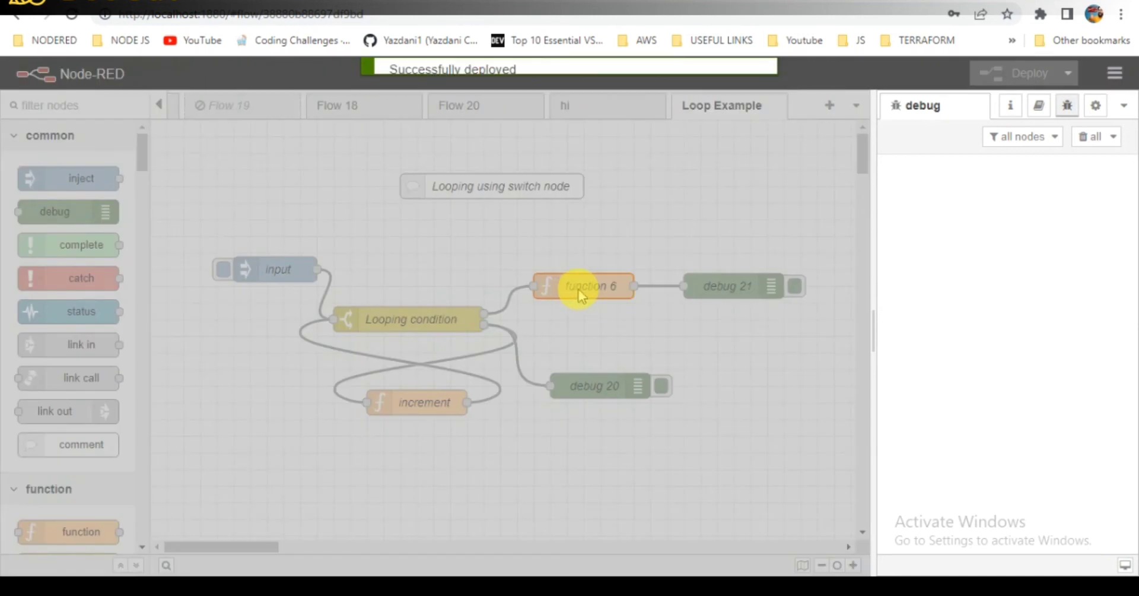
Rename function 6 to 'Final Result' and confirm.
{"action": "double_click", "coordinate": [584, 286]}
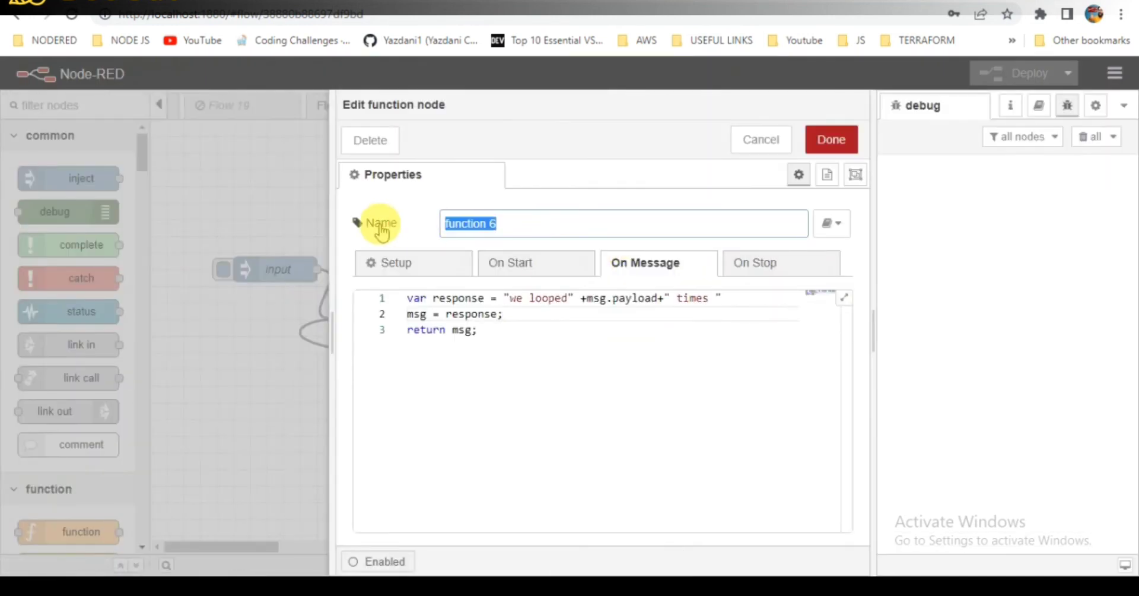
{"action": "type", "text": "Finl"}
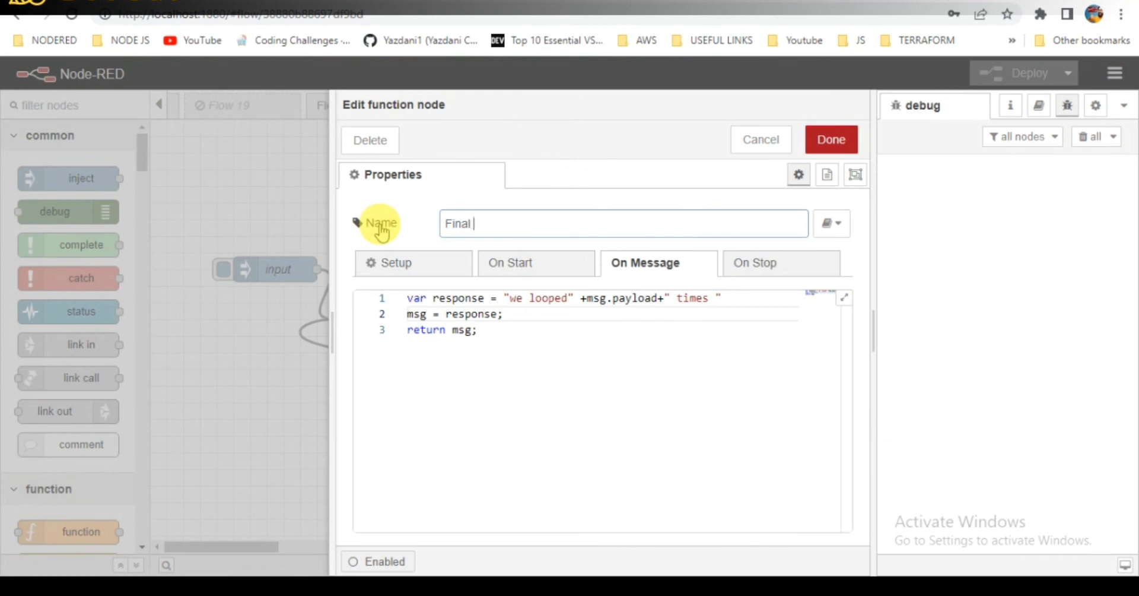
{"action": "type", "text": "Result"}
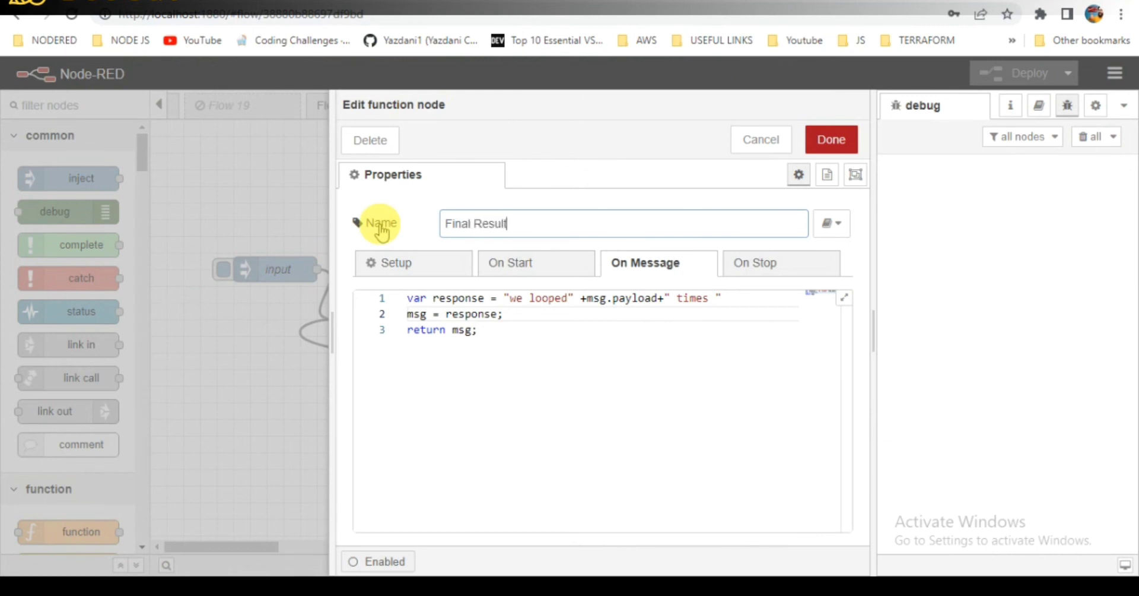
{"action": "left_click", "coordinate": [831, 138]}
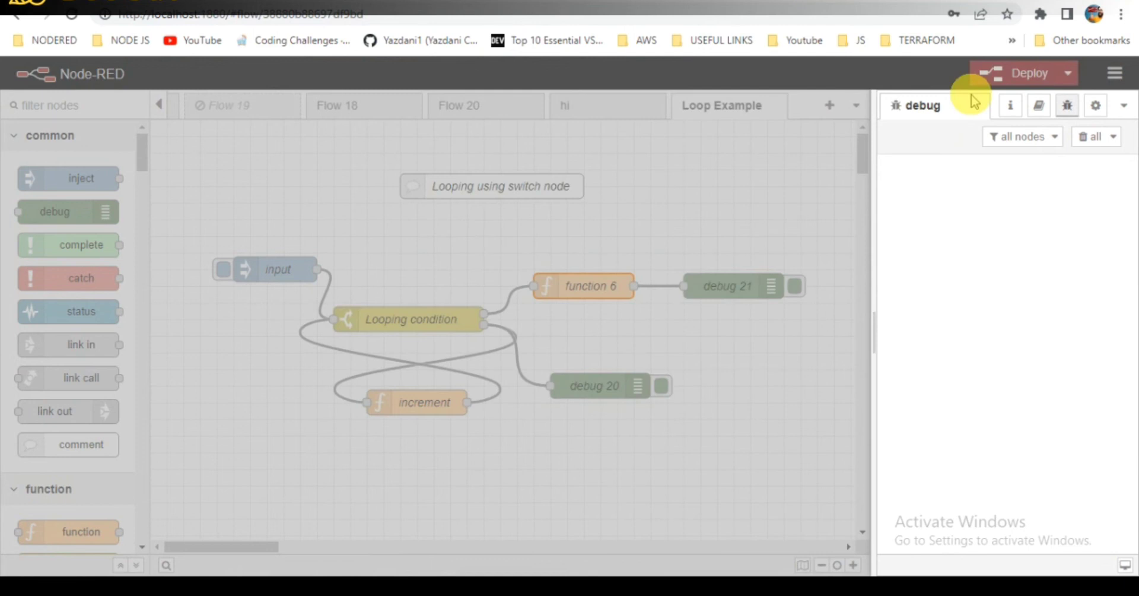
Deploy the flow, confirming past the unconfigured-nodes warning and the password alert.
{"action": "left_click", "coordinate": [1029, 72]}
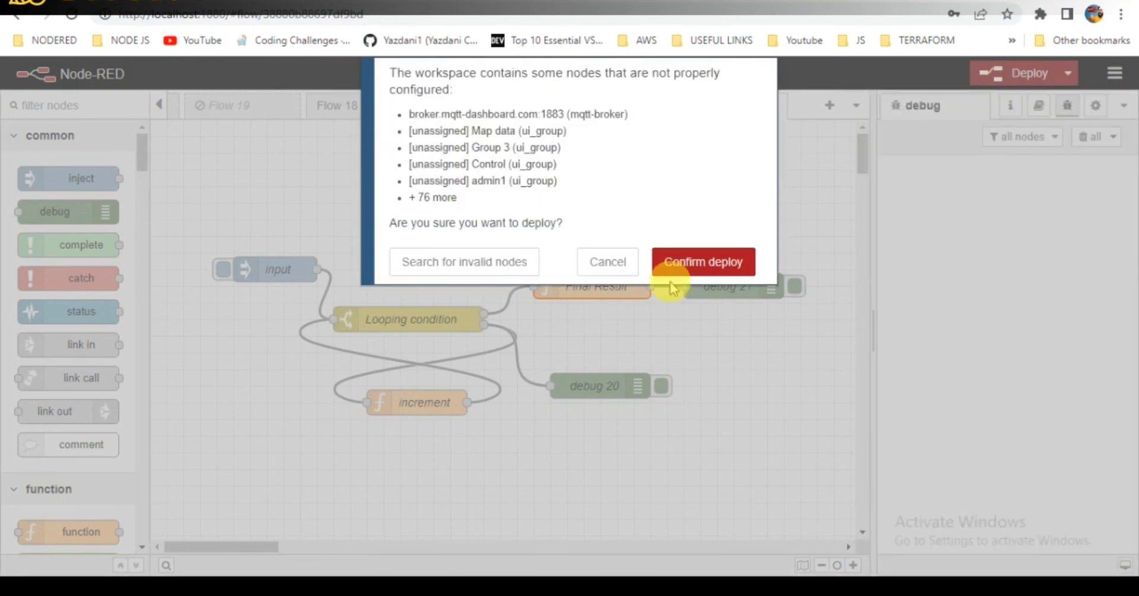
{"action": "left_click", "coordinate": [701, 261]}
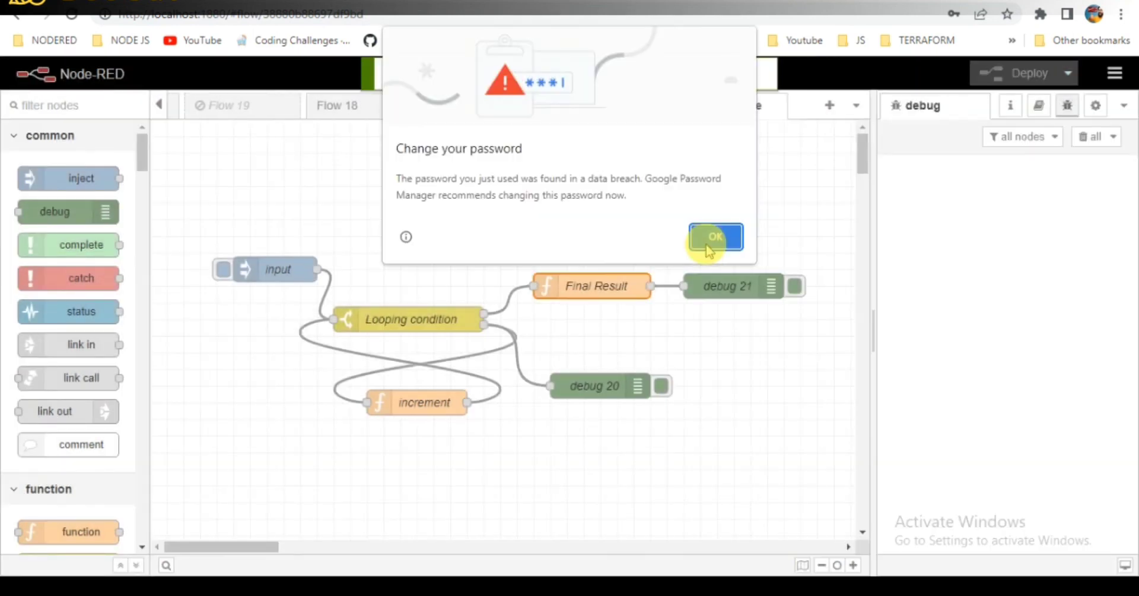
{"action": "left_click", "coordinate": [716, 237]}
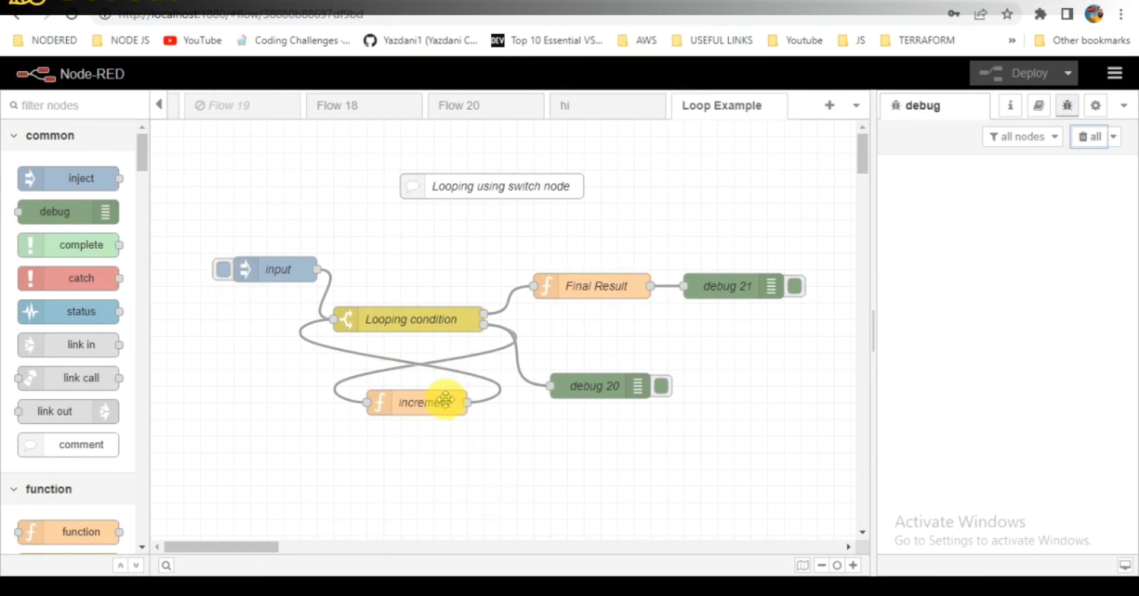
Trigger the input node so the debug sidebar counts up and reports 'we looped10 times'.
{"action": "double_click", "coordinate": [417, 402]}
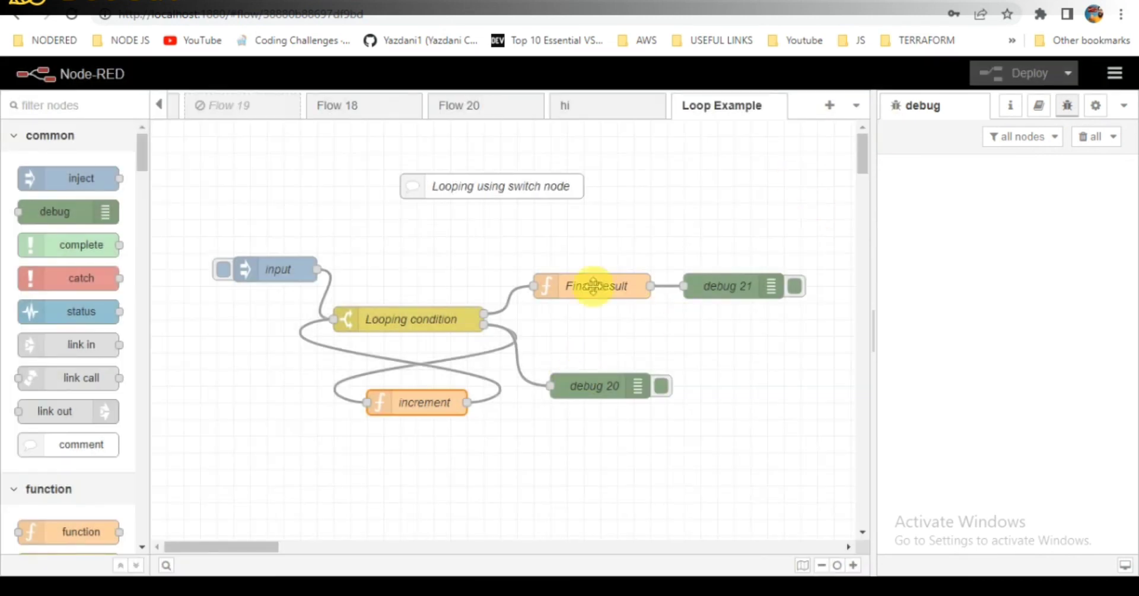
{"action": "left_click", "coordinate": [222, 270]}
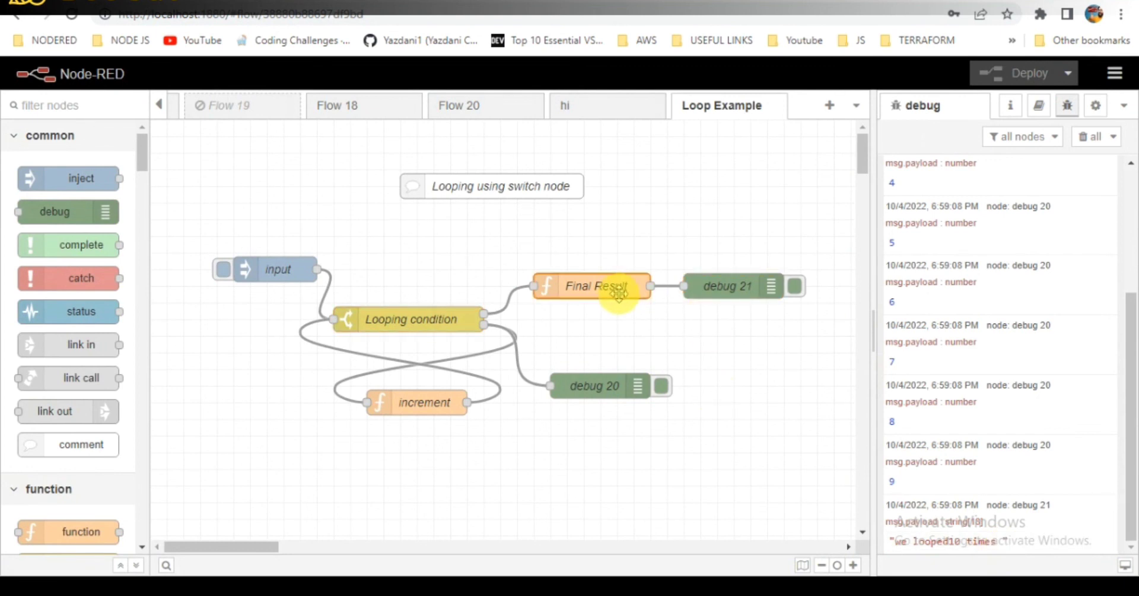
Review Final Result's msg.payload = response line, close it with Done, and clear the debug sidebar.
{"action": "double_click", "coordinate": [591, 286]}
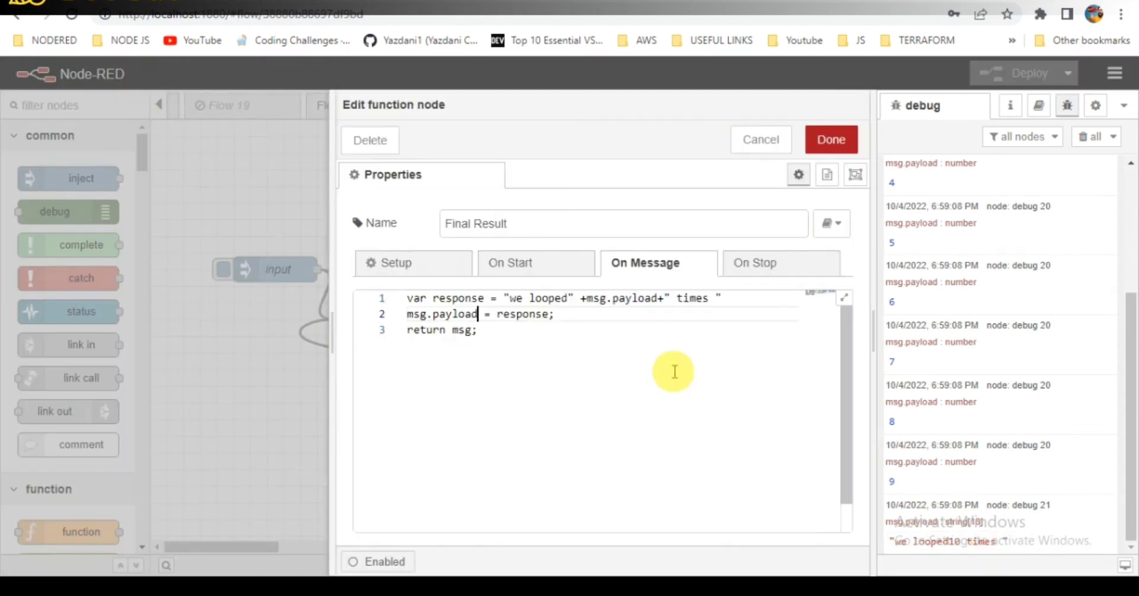
{"action": "mouse_move", "coordinate": [666, 318]}
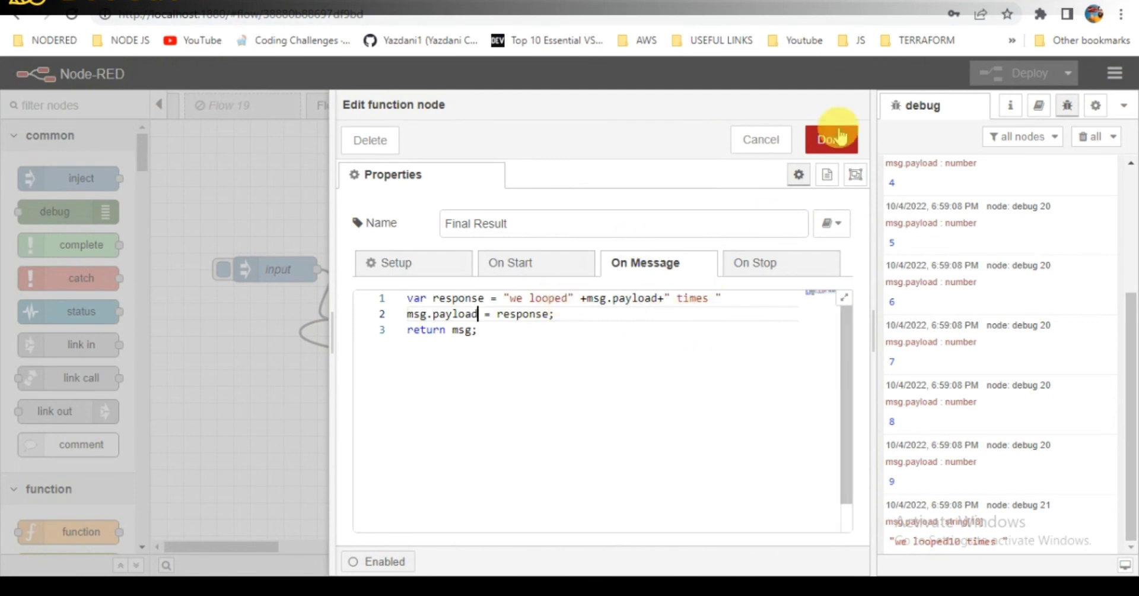
{"action": "left_click", "coordinate": [831, 140]}
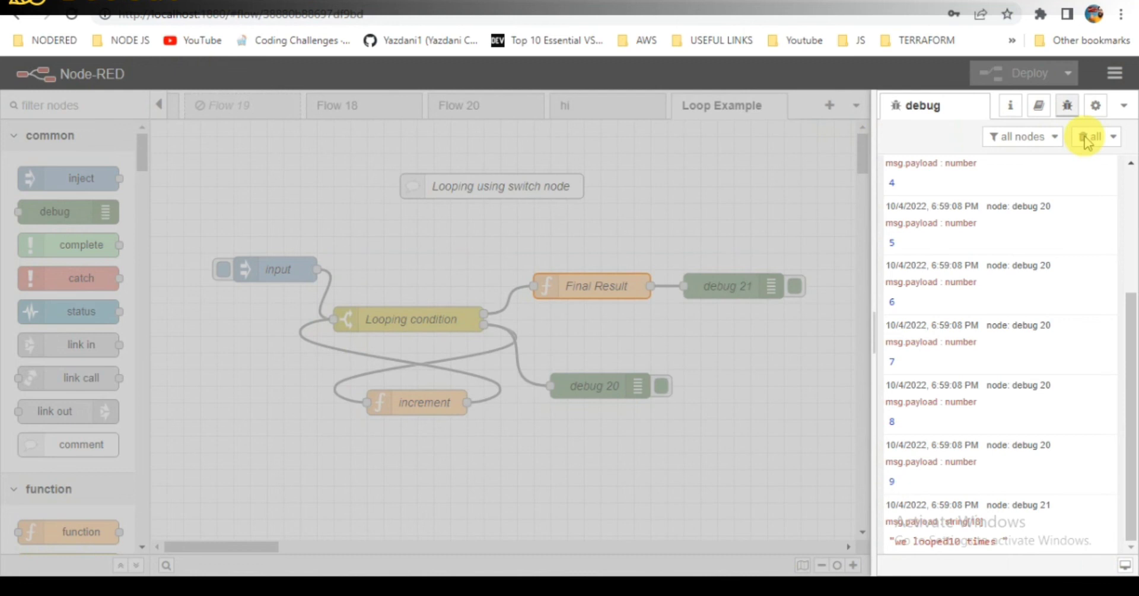
{"action": "left_click", "coordinate": [1089, 137]}
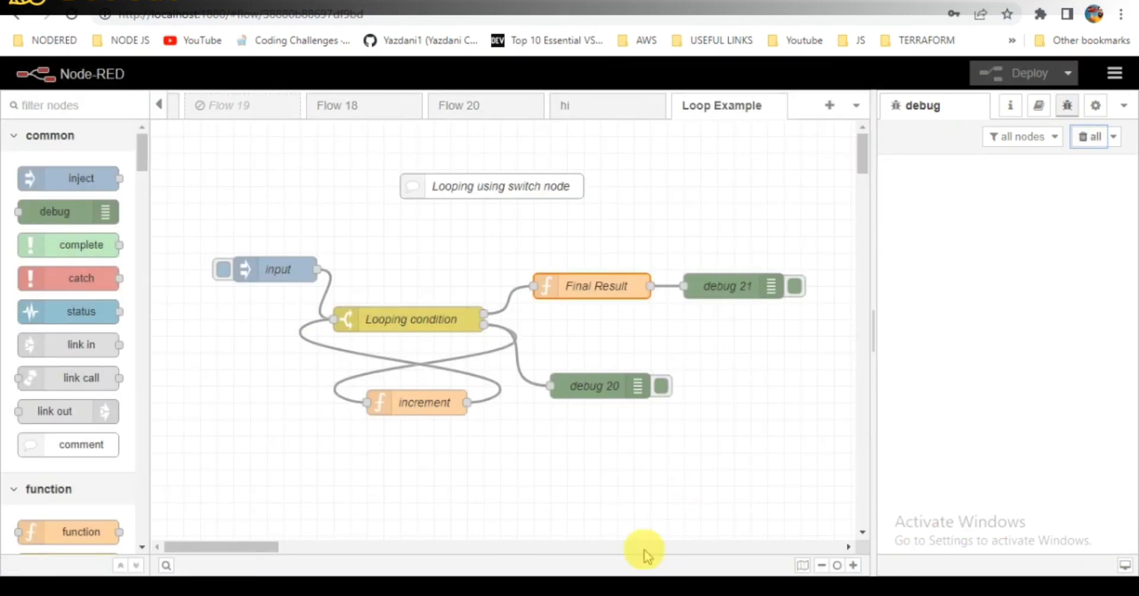